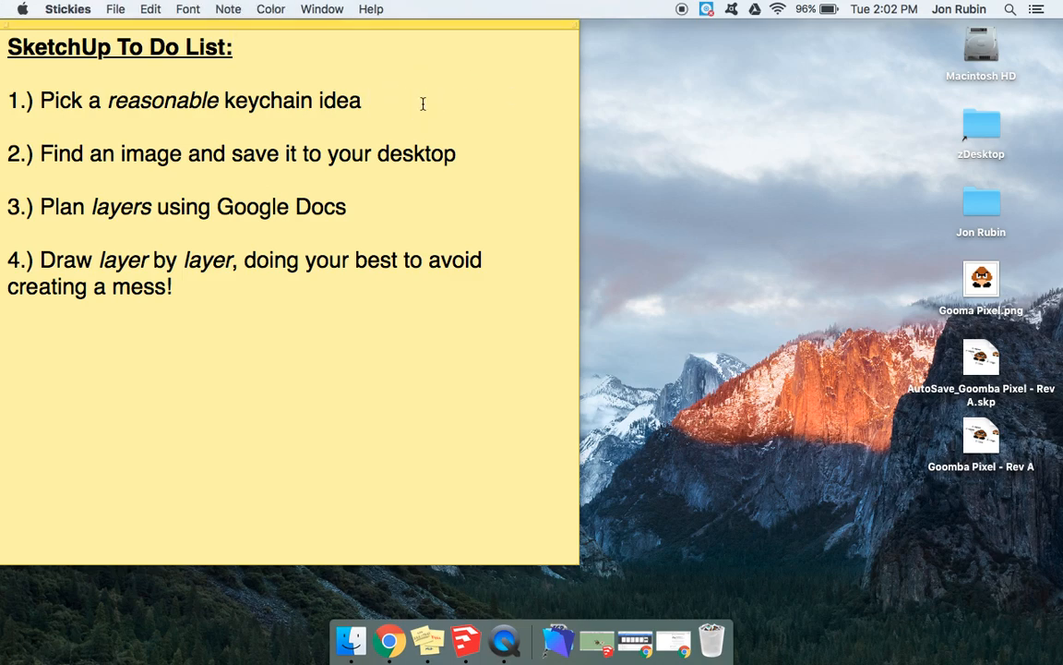
Step: Mark the first two to-do items with an x and open the Goomba Pixel image
type("x")
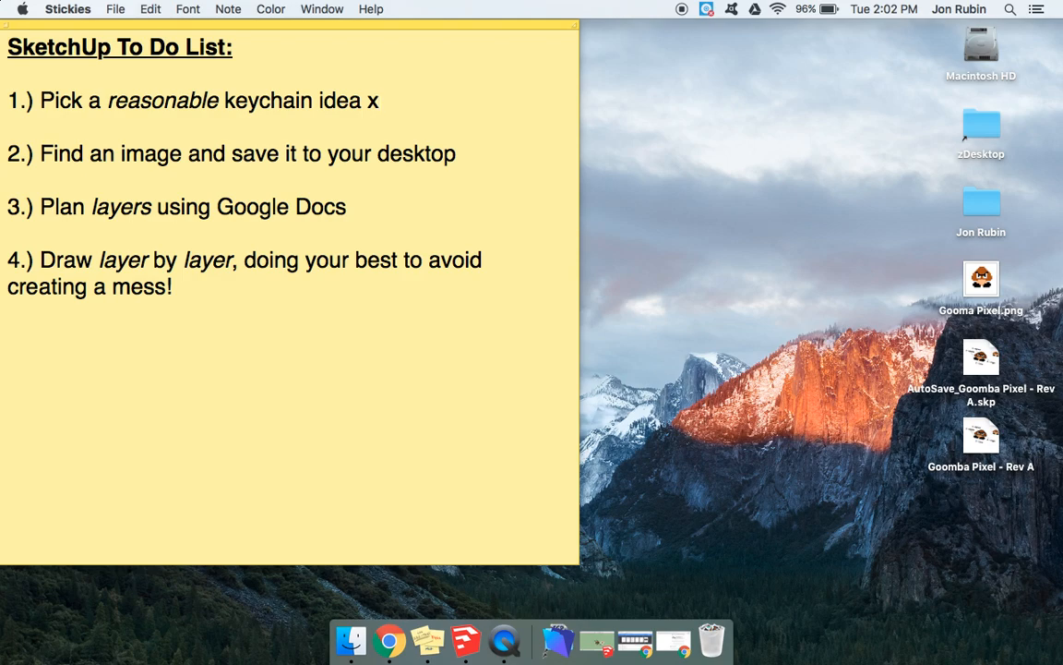
left_click(488, 158)
type(" x")
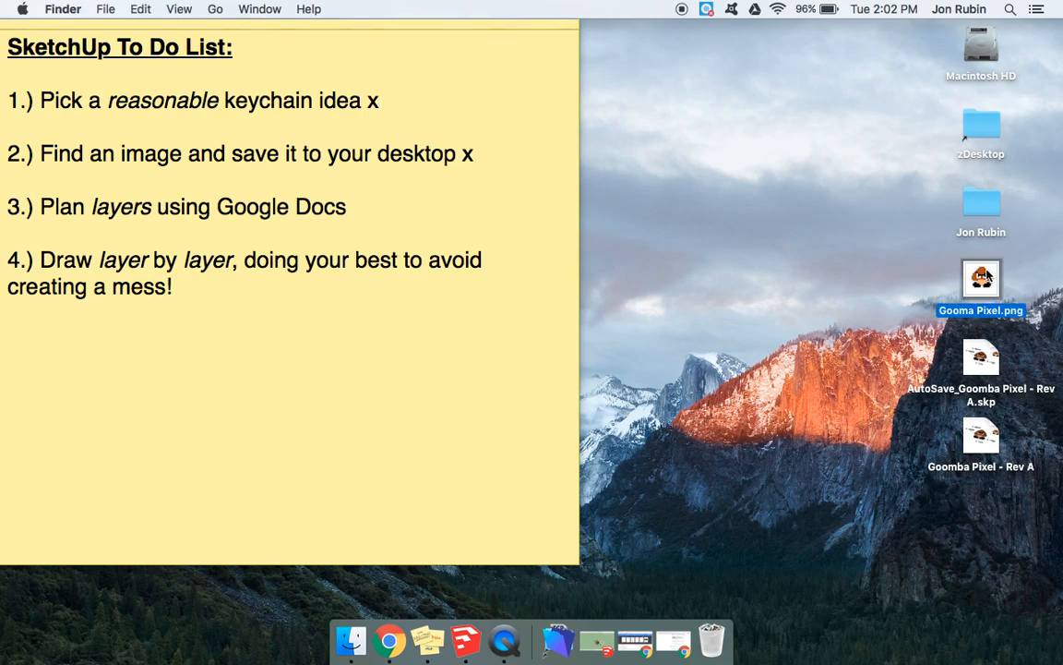
double_click(982, 277)
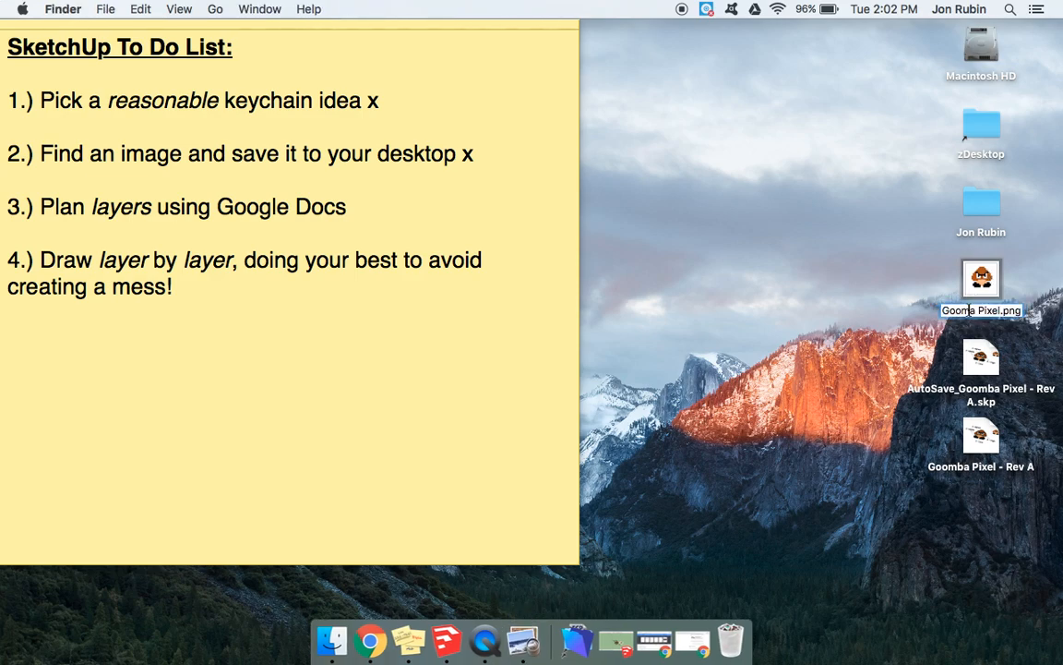
left_click(896, 288)
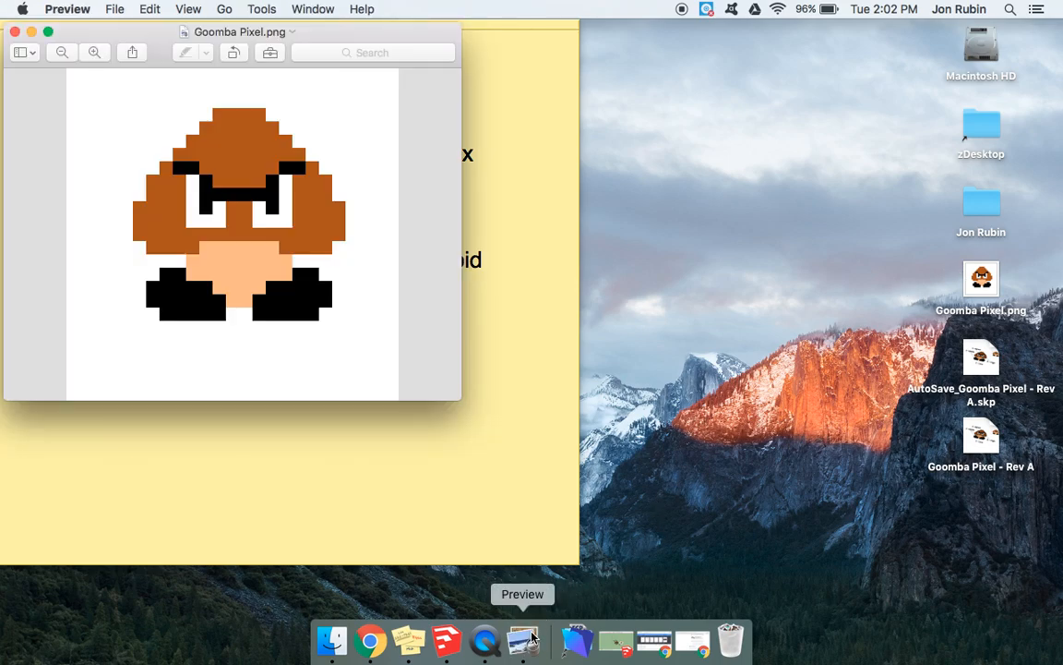
mouse_move(243, 266)
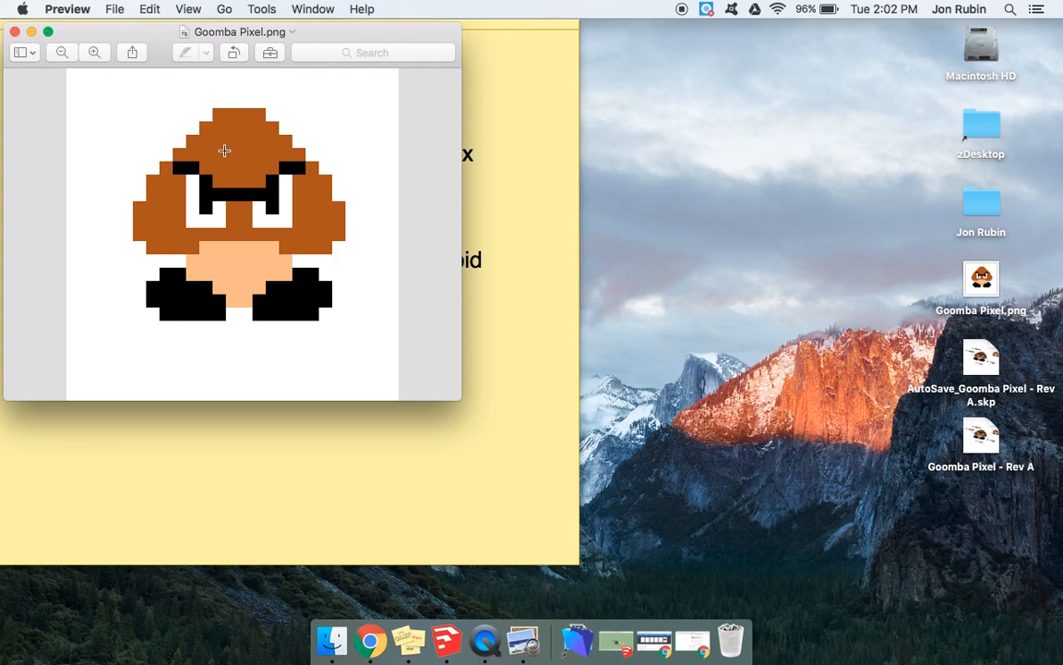
mouse_move(206, 240)
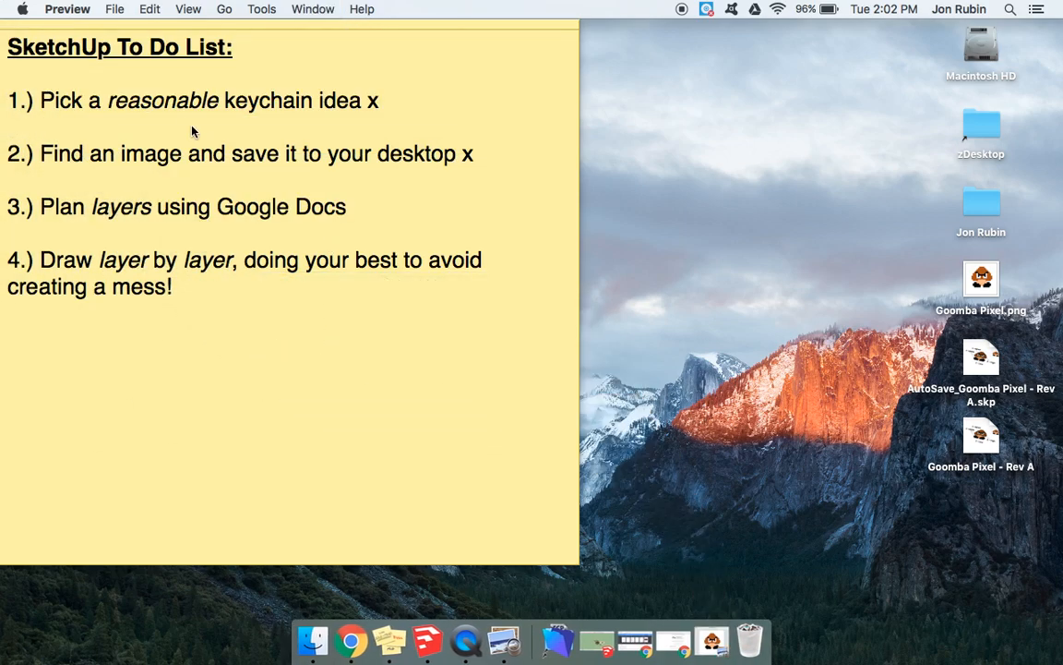
Step: Mark the desktop-image item with an x and bold the 'Plan layers using Google Docs' item
left_click(354, 206)
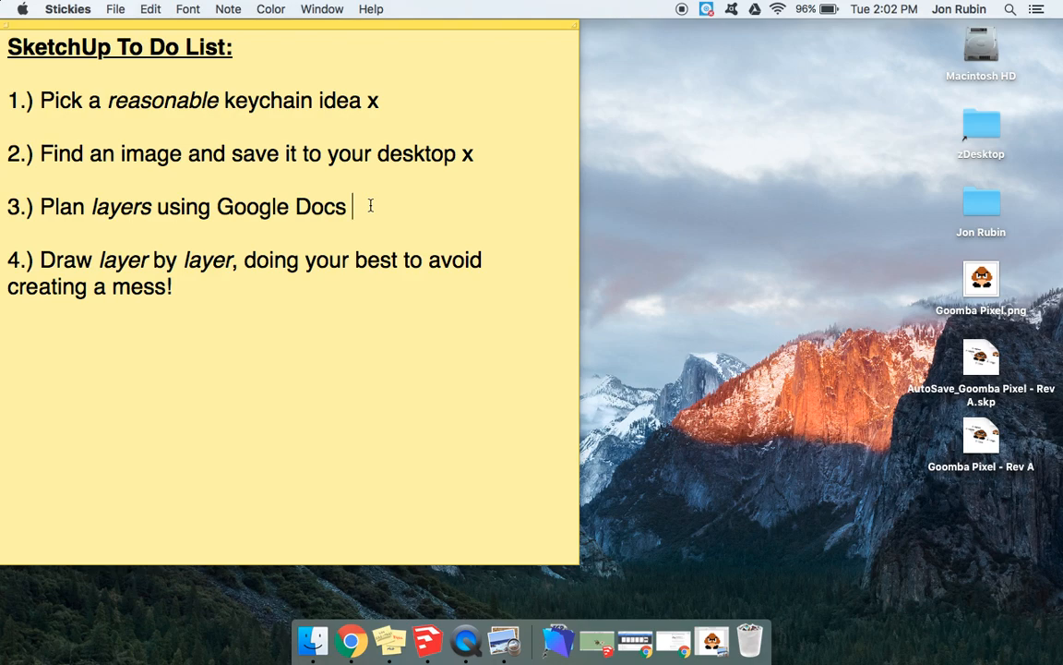
type(">>?")
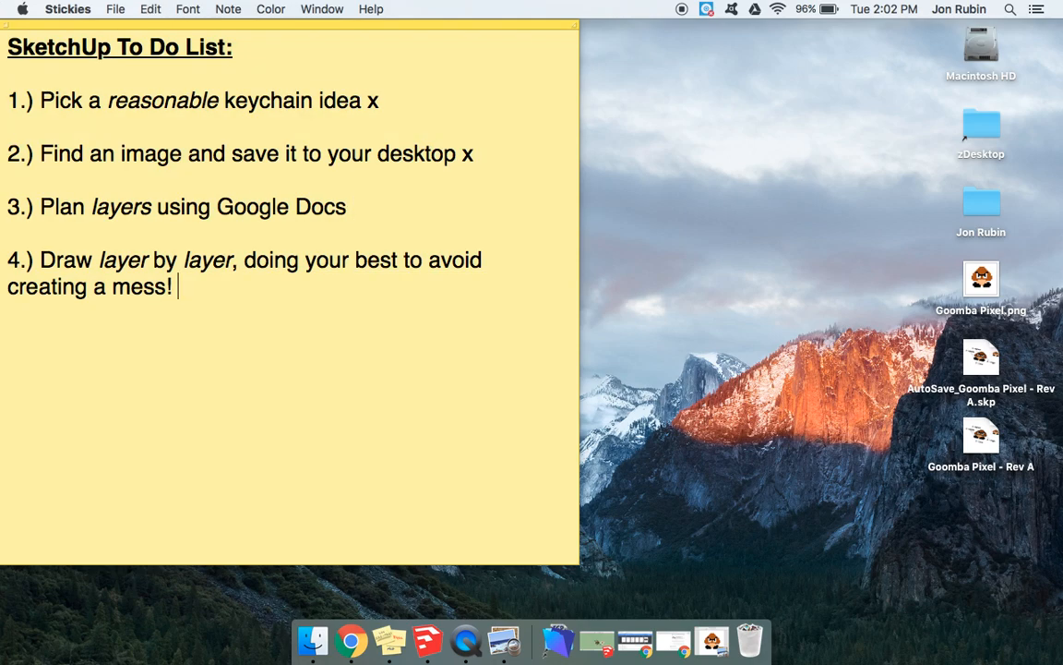
type("x")
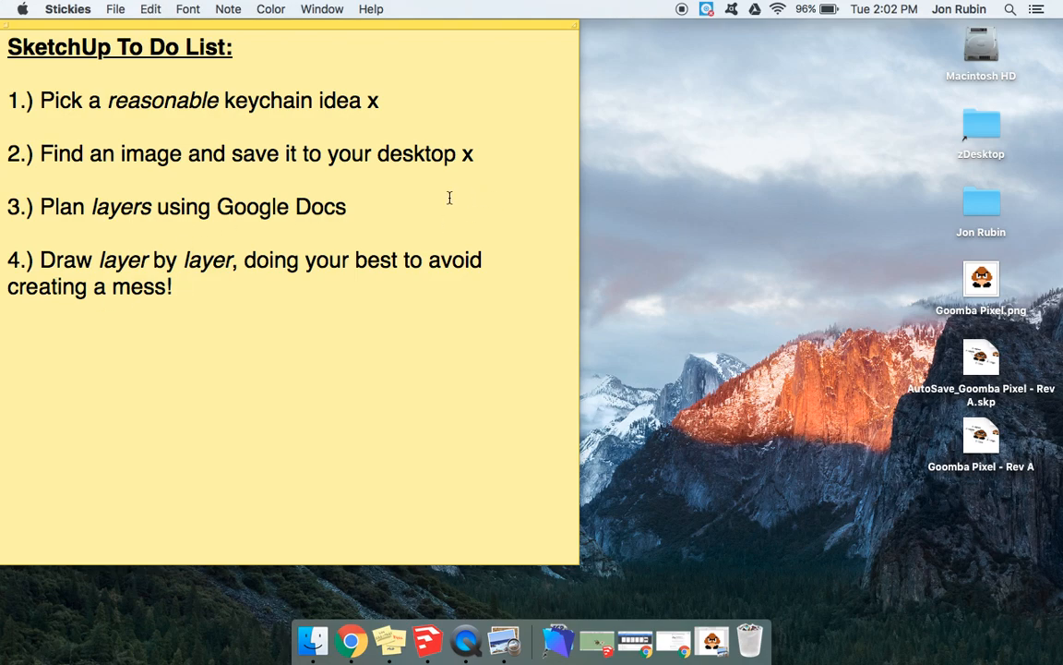
left_click(354, 207)
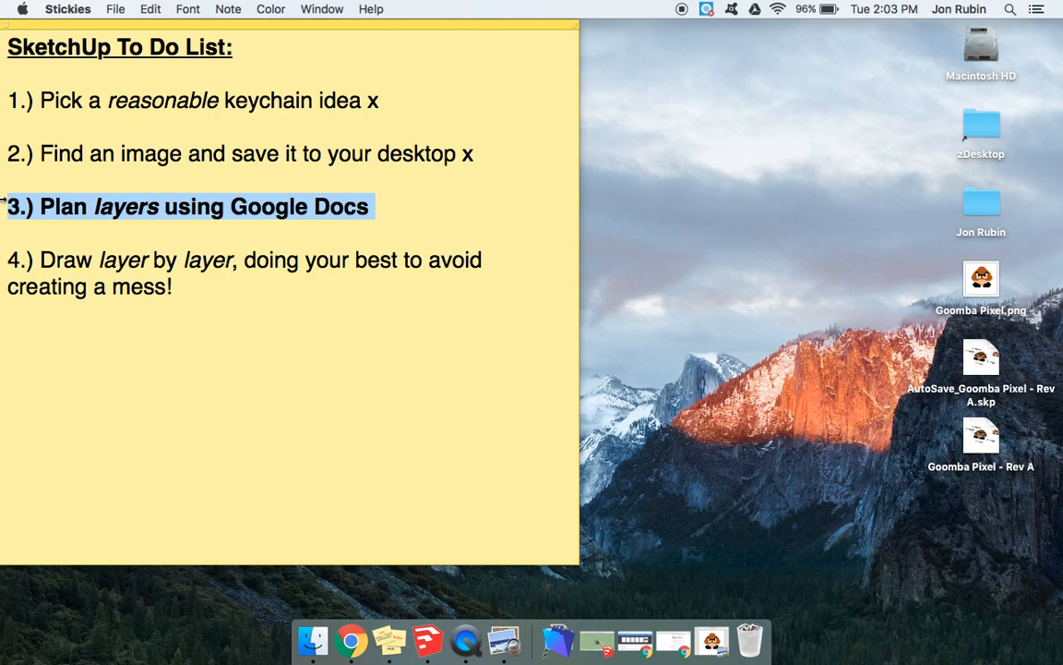
mouse_move(635, 639)
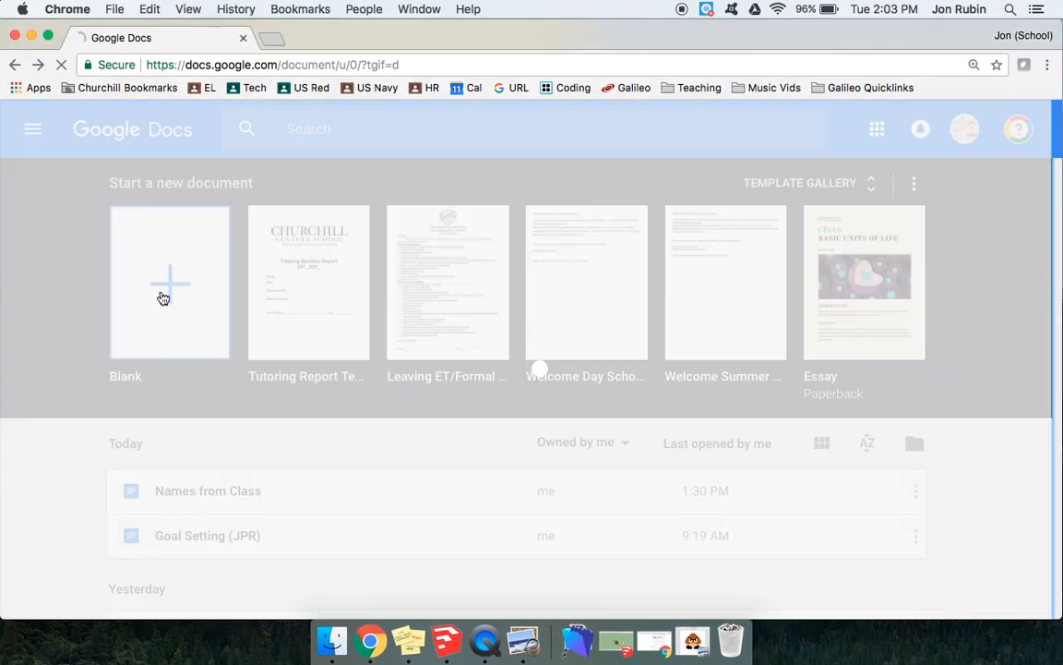
Step: Create a blank document titled 'Goomba - Layer Planning'
left_click(170, 281)
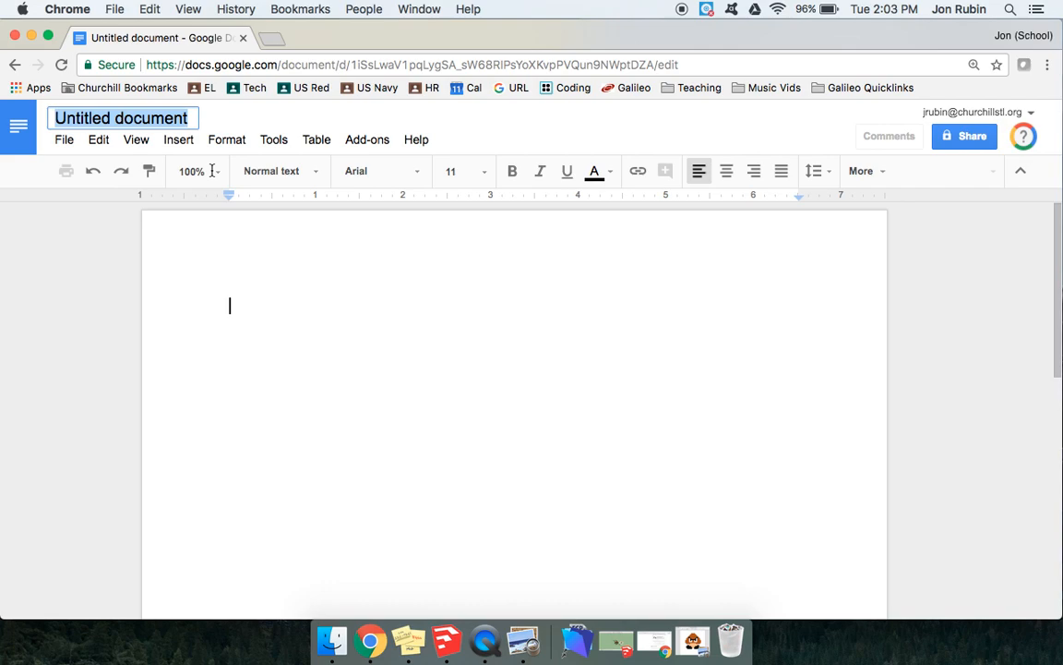
mouse_move(196, 170)
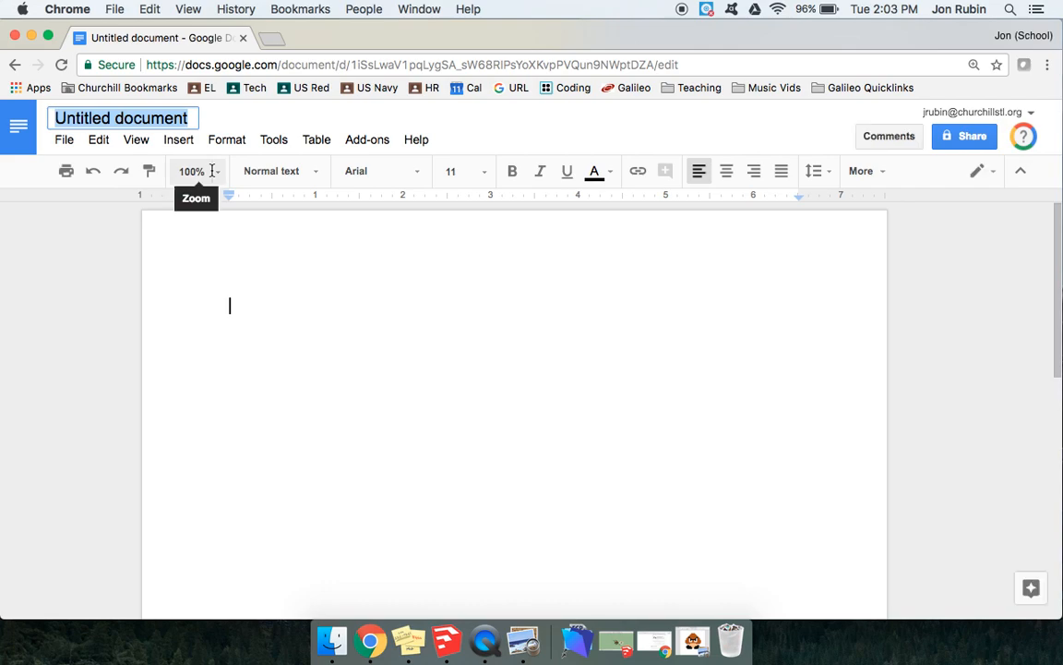
type("Goomba - Layer P")
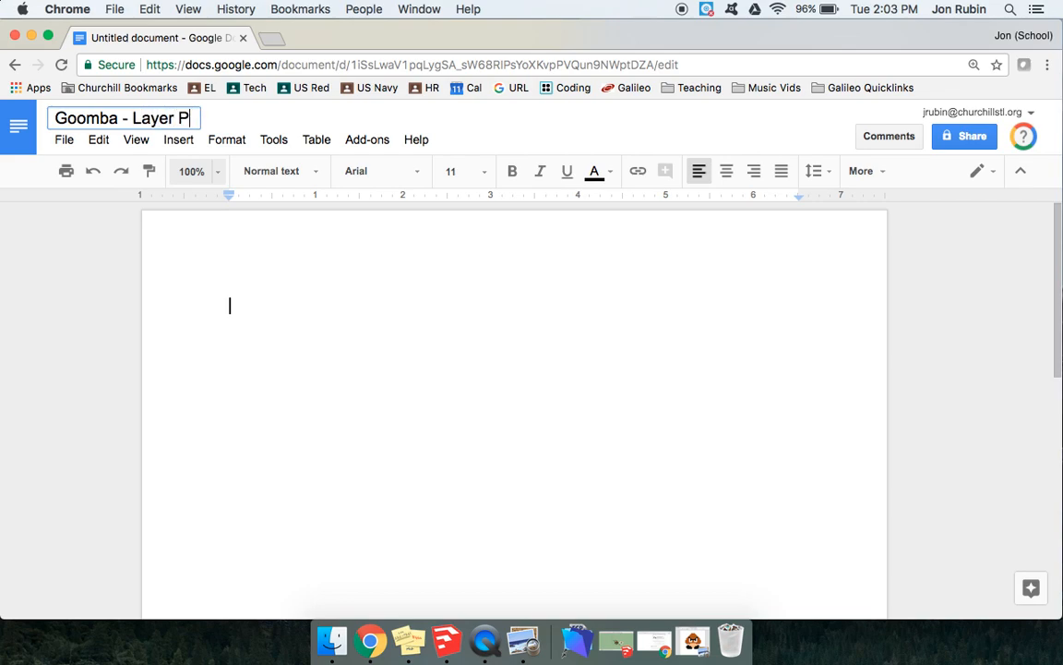
type("lanning")
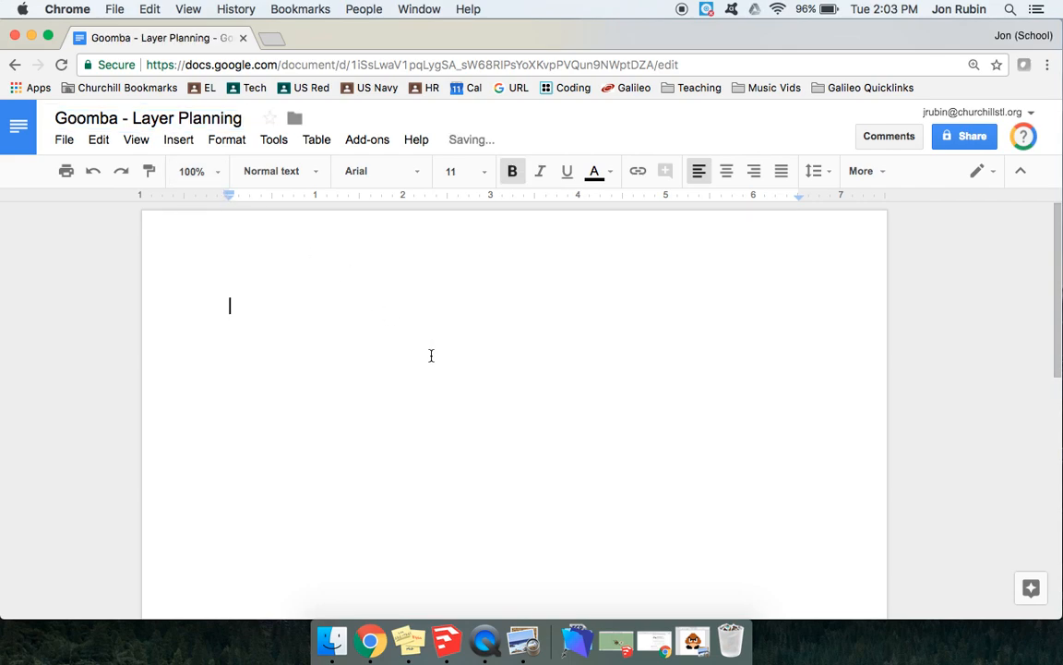
Step: Write the bold heading 'Goomba - Layer Planning' at the top of the page
type("Goomba")
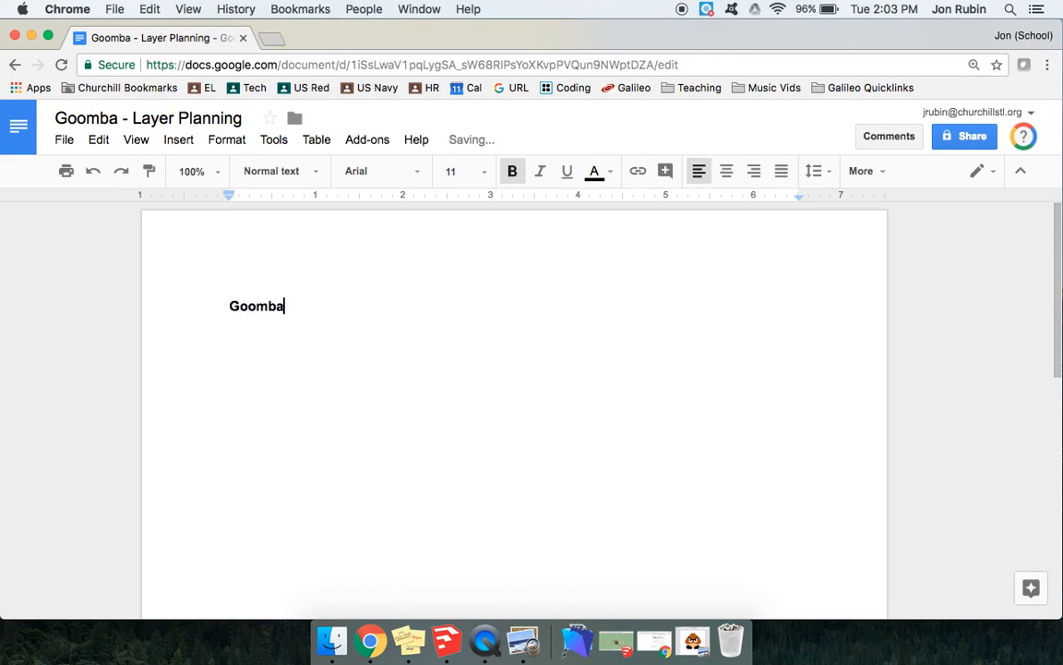
type("- Layer P")
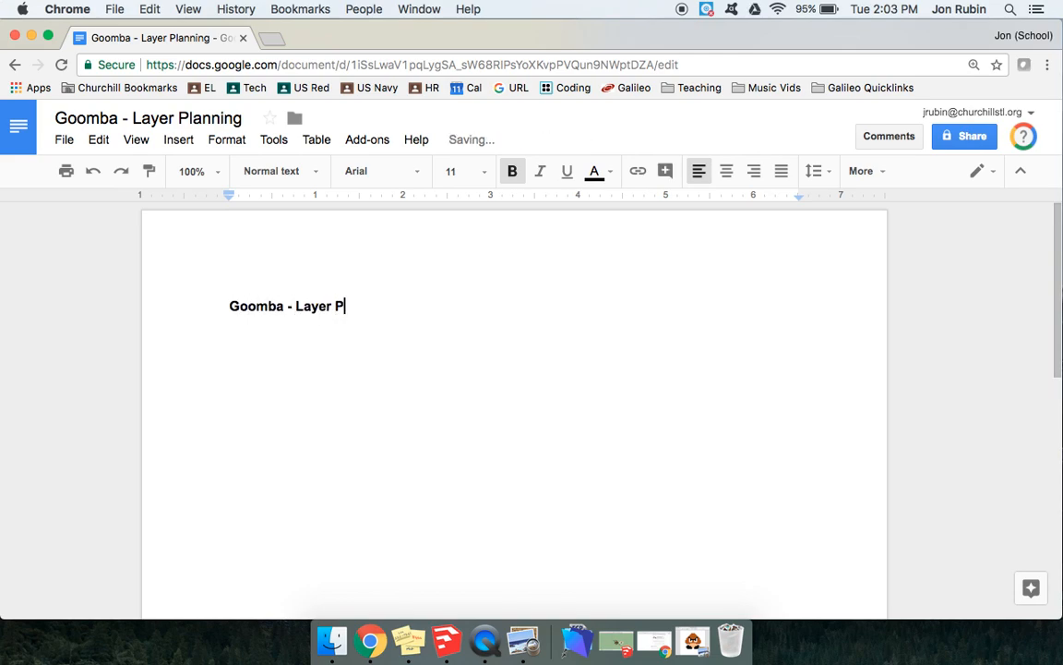
type("lanning")
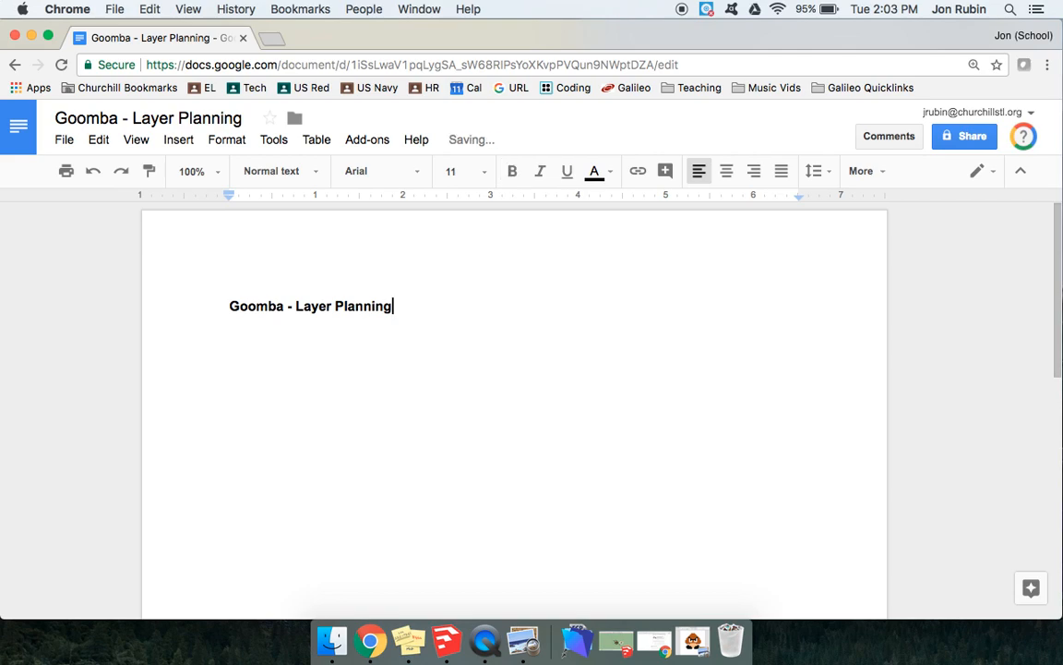
Step: Centre the heading and start an empty line below it
left_click(513, 169)
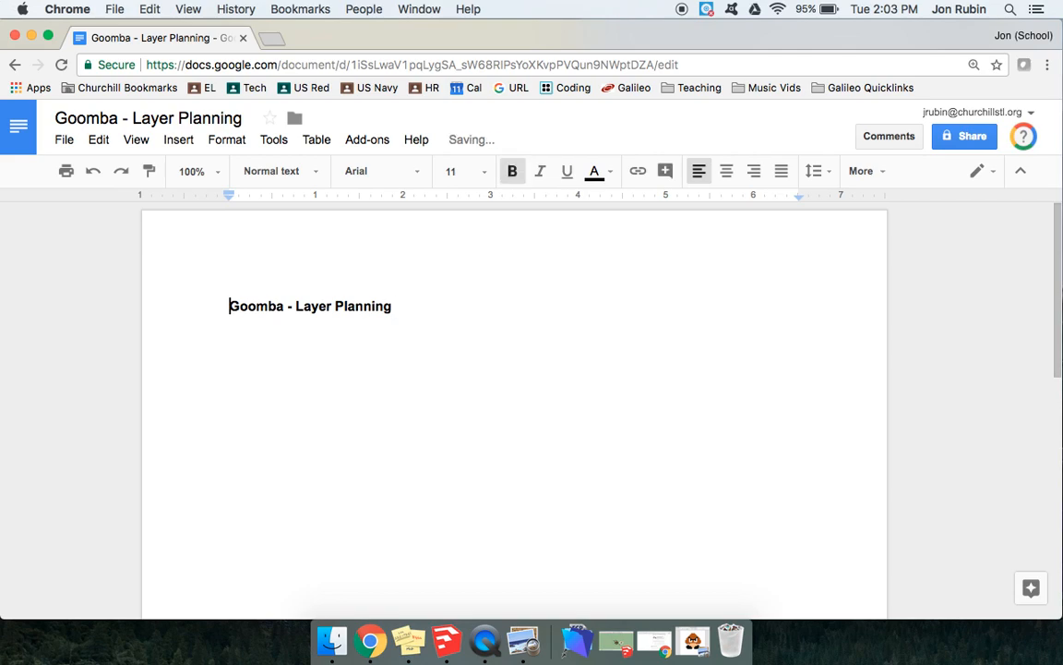
left_click(727, 170)
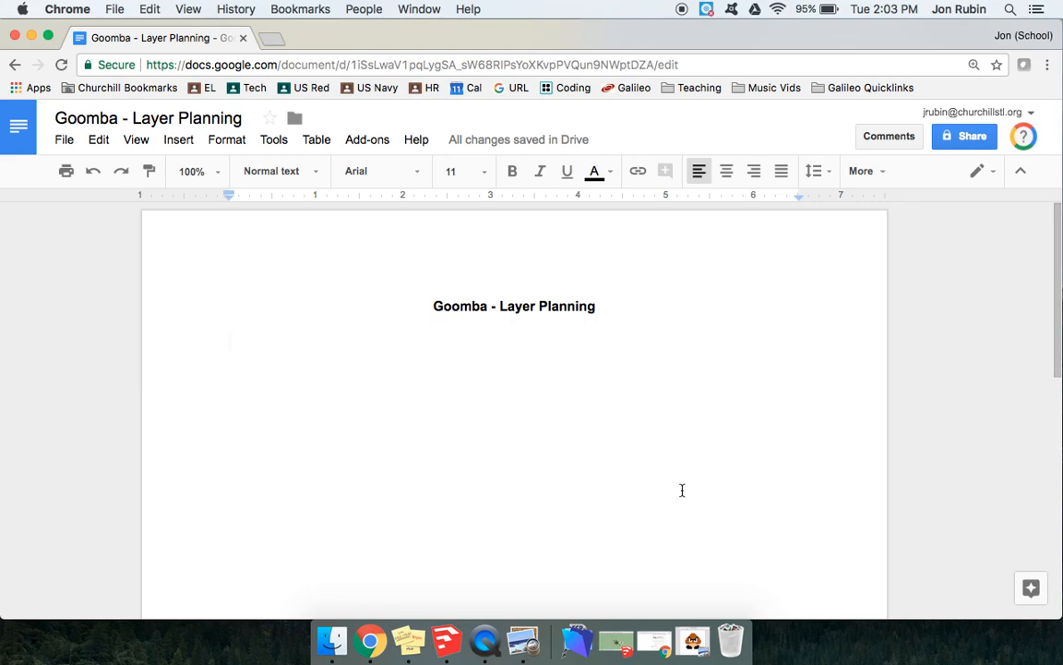
left_click(316, 141)
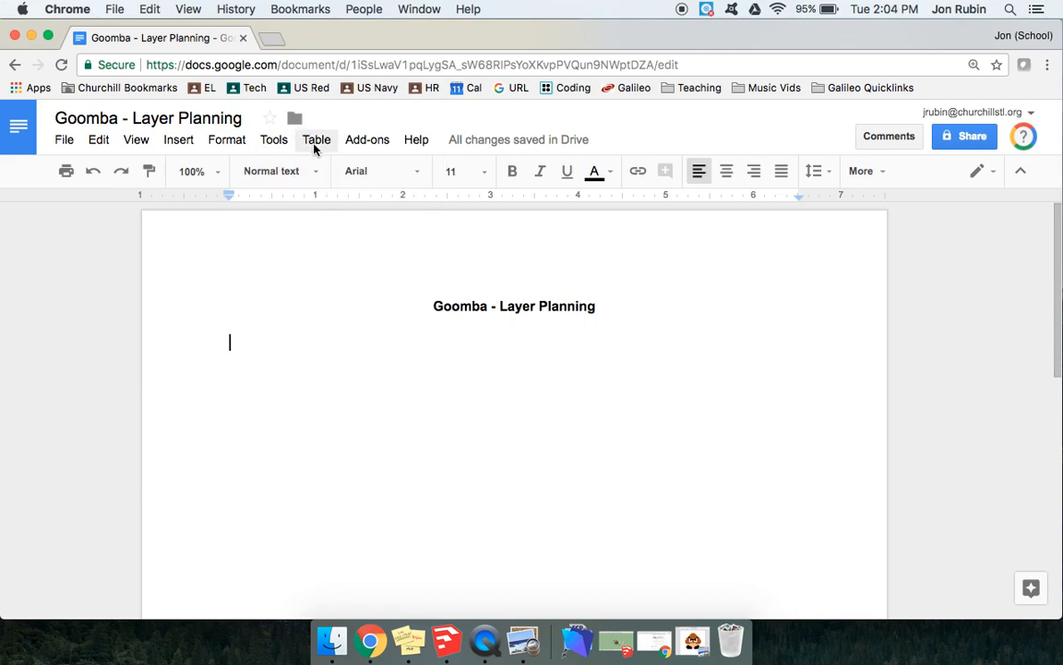
mouse_move(692, 639)
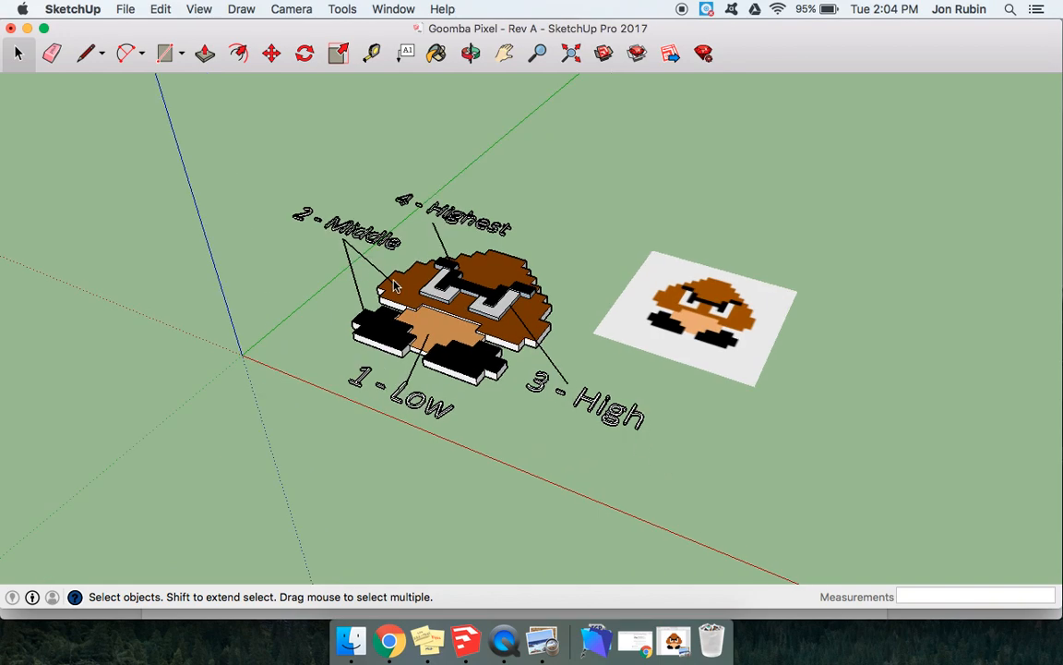
mouse_move(563, 97)
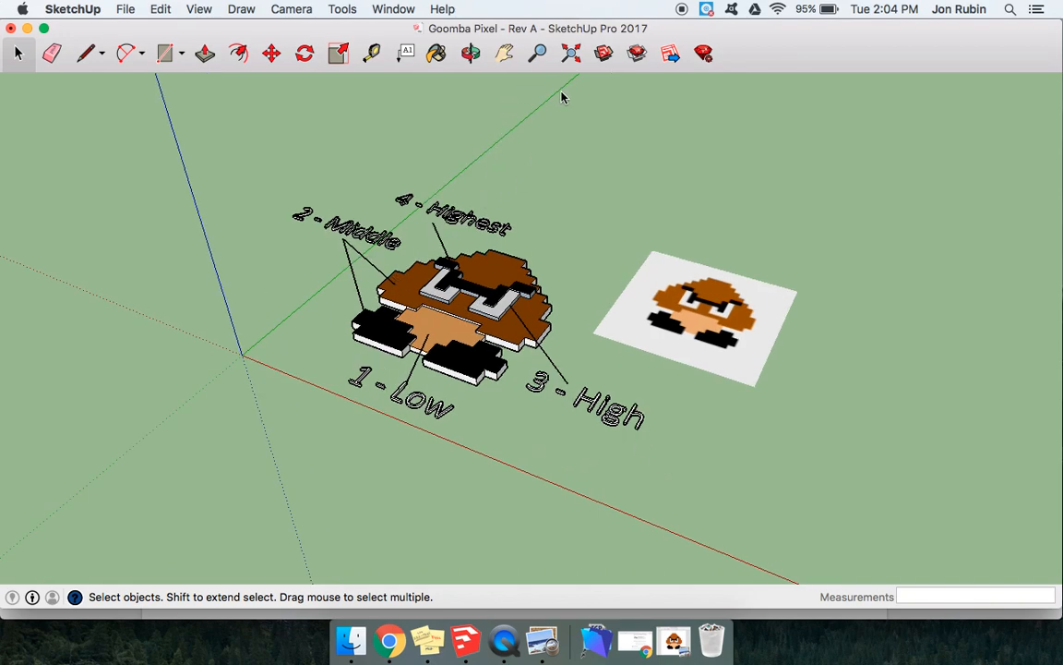
left_click(469, 51)
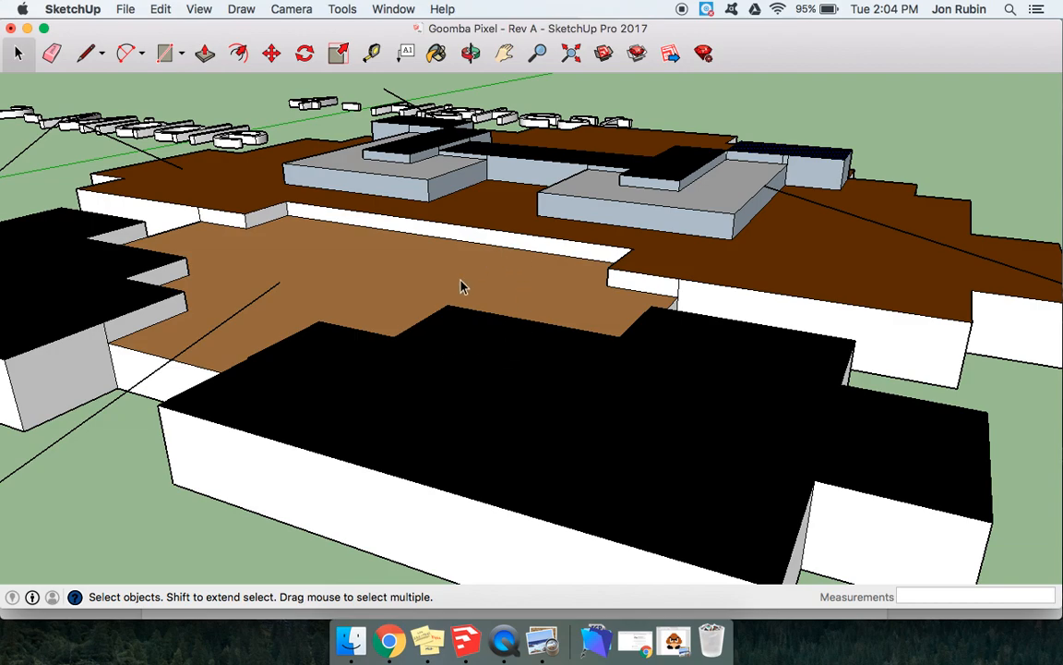
mouse_move(386, 313)
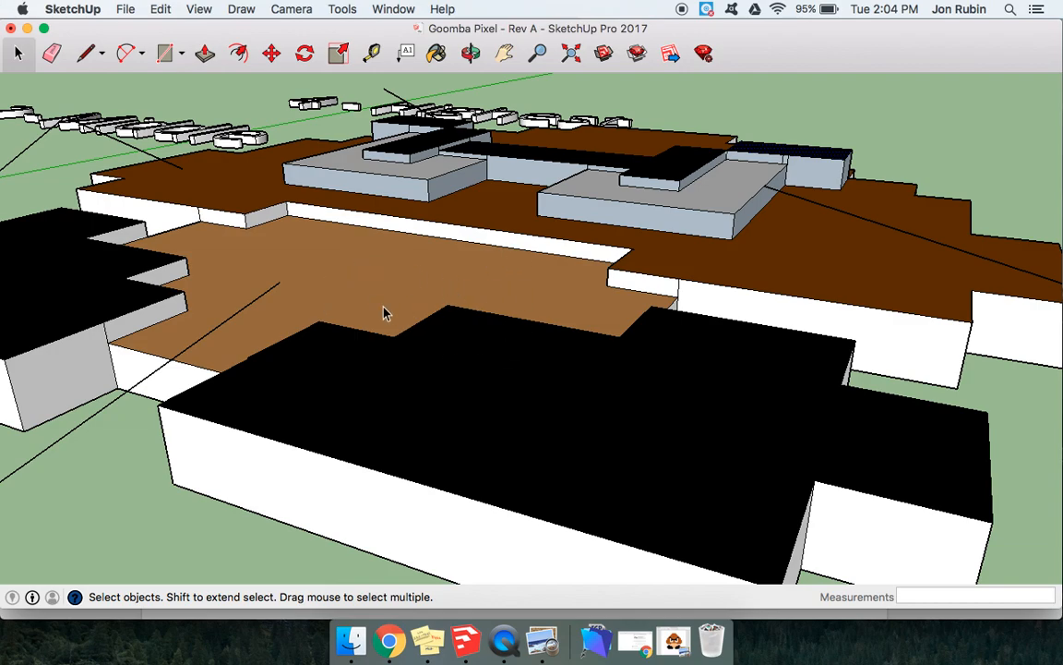
left_click(388, 314)
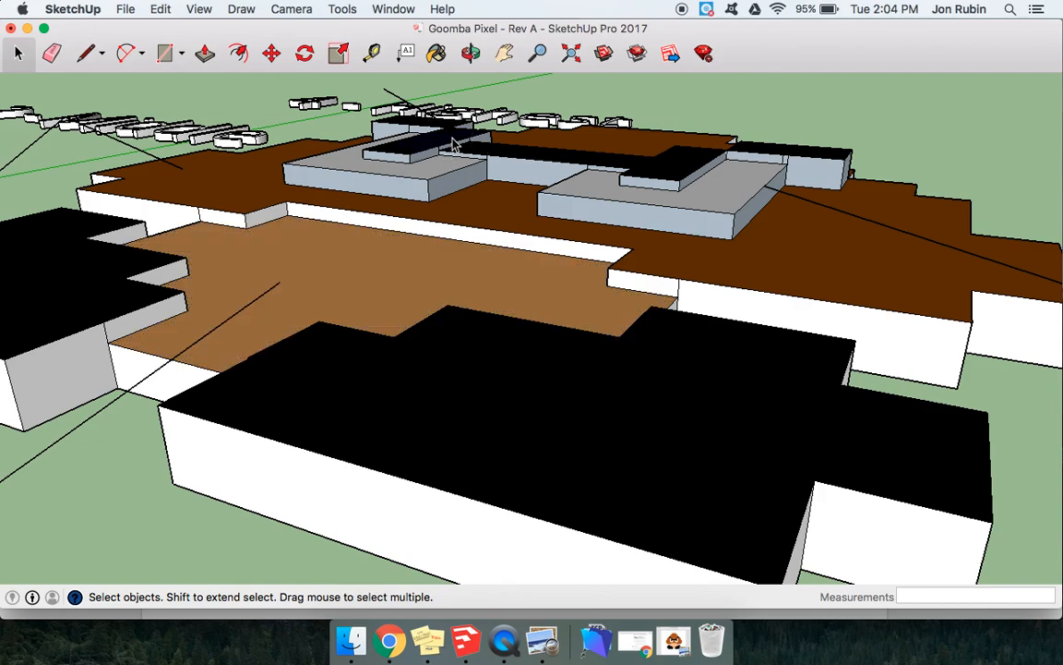
left_click(469, 51)
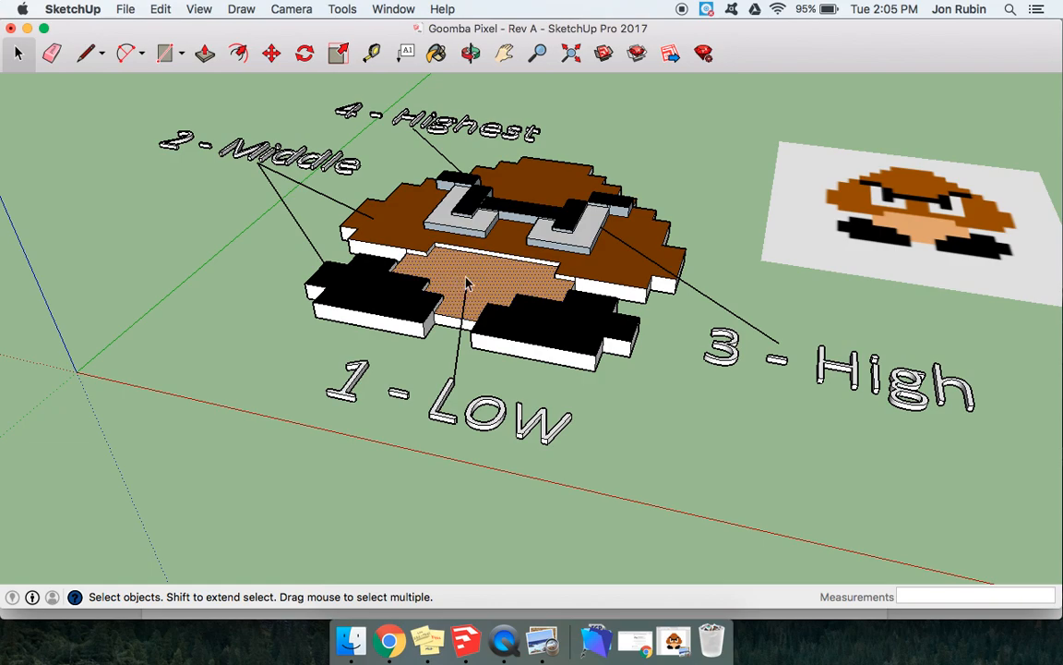
mouse_move(478, 273)
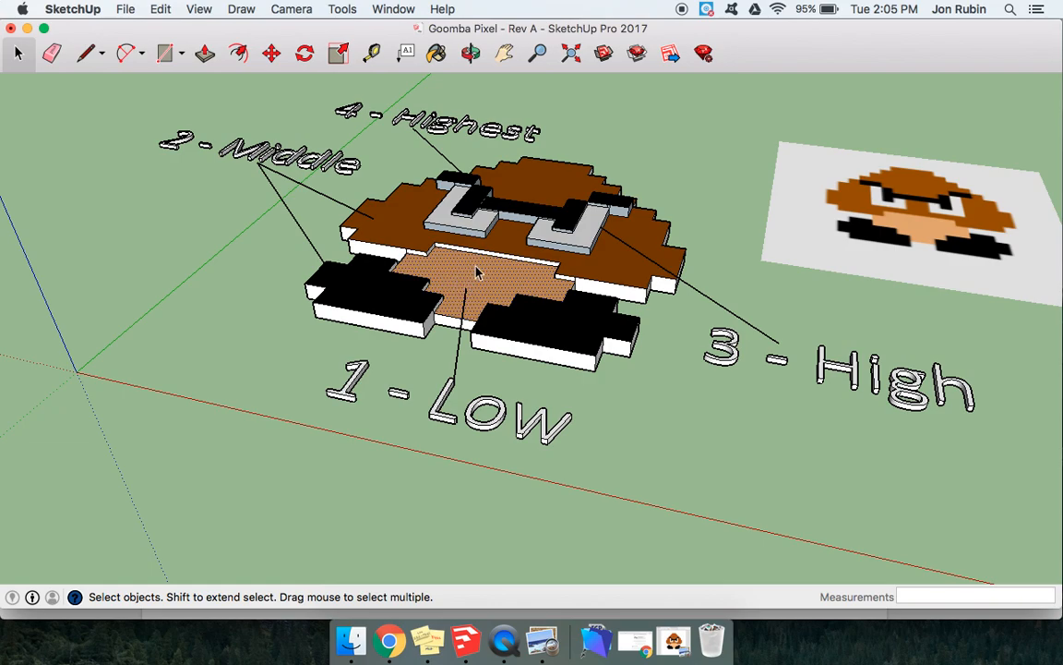
mouse_move(502, 247)
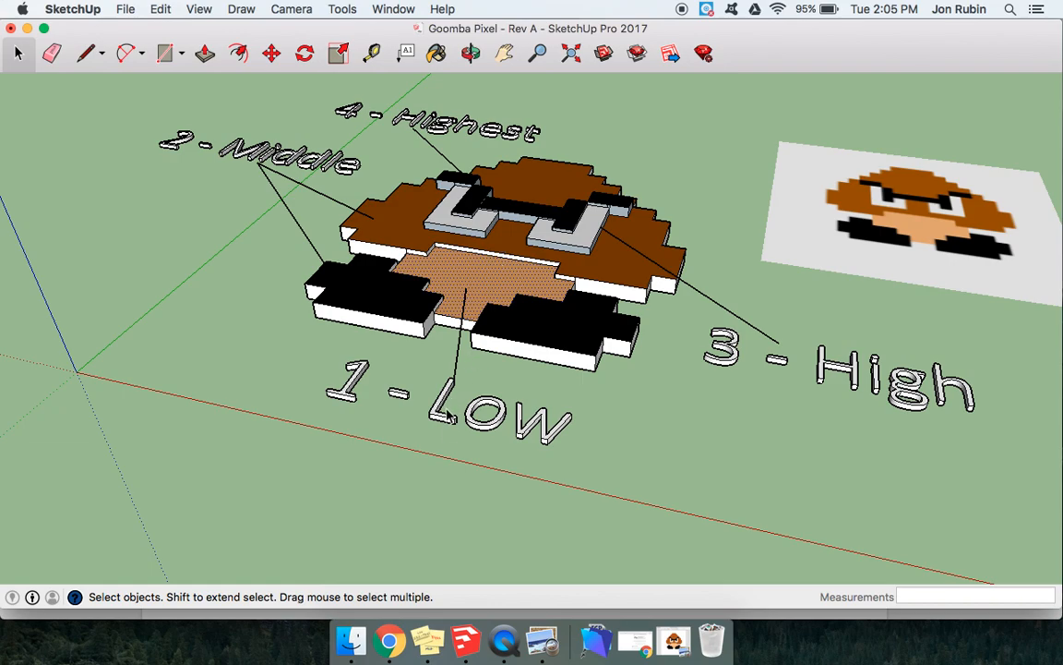
Step: Review the '2 - Middle' layer label in SketchUp, then return to the doc's Table menu
left_click(446, 413)
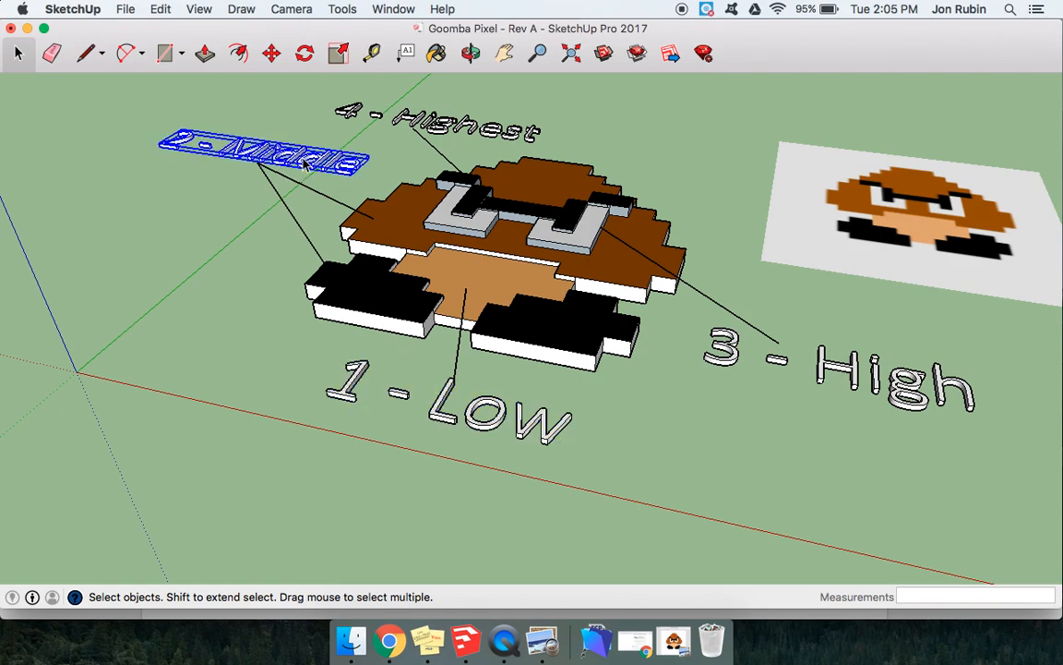
mouse_move(382, 252)
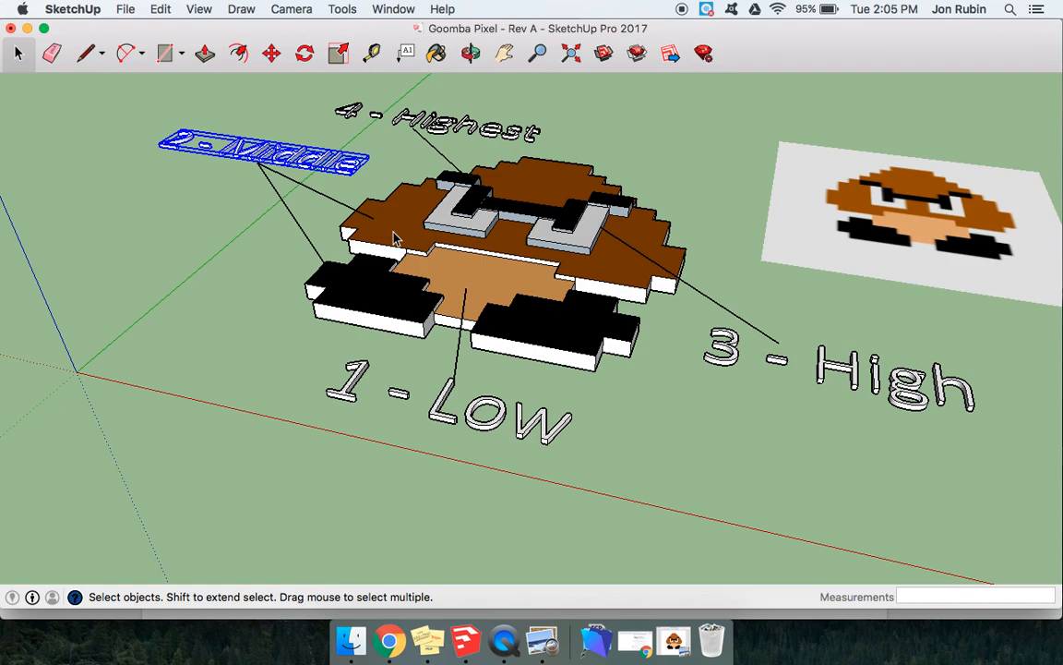
mouse_move(590, 244)
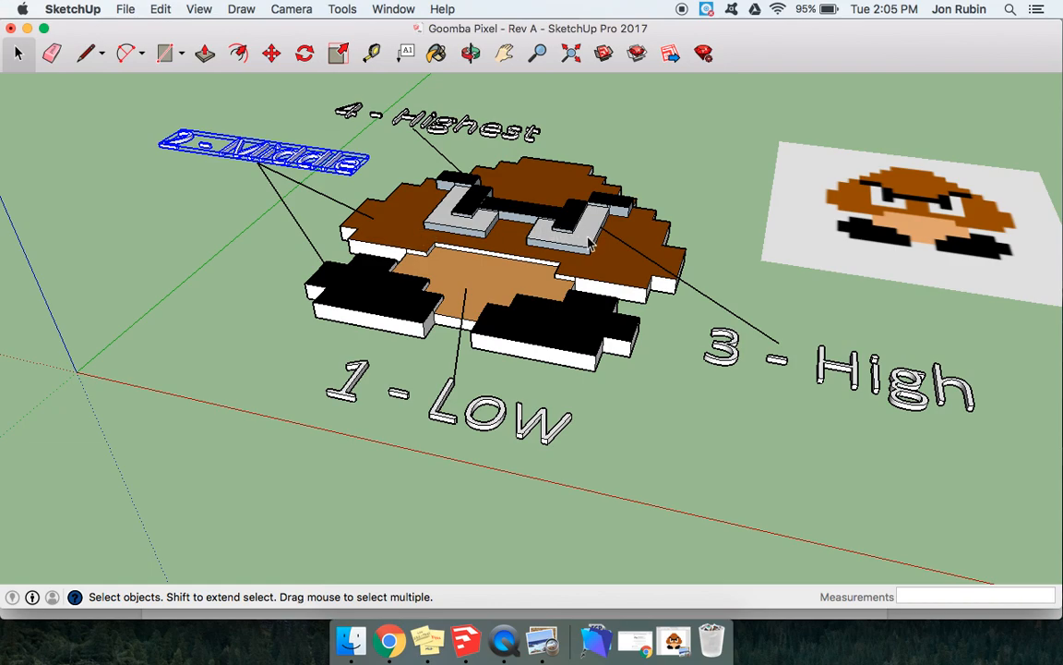
left_click(572, 231)
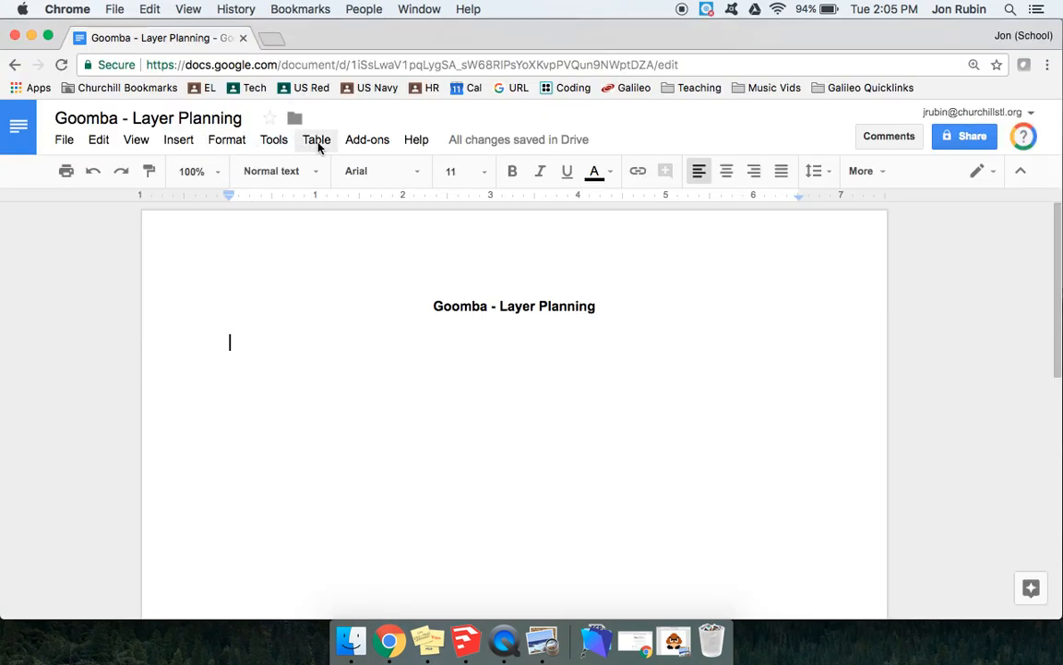
left_click(317, 140)
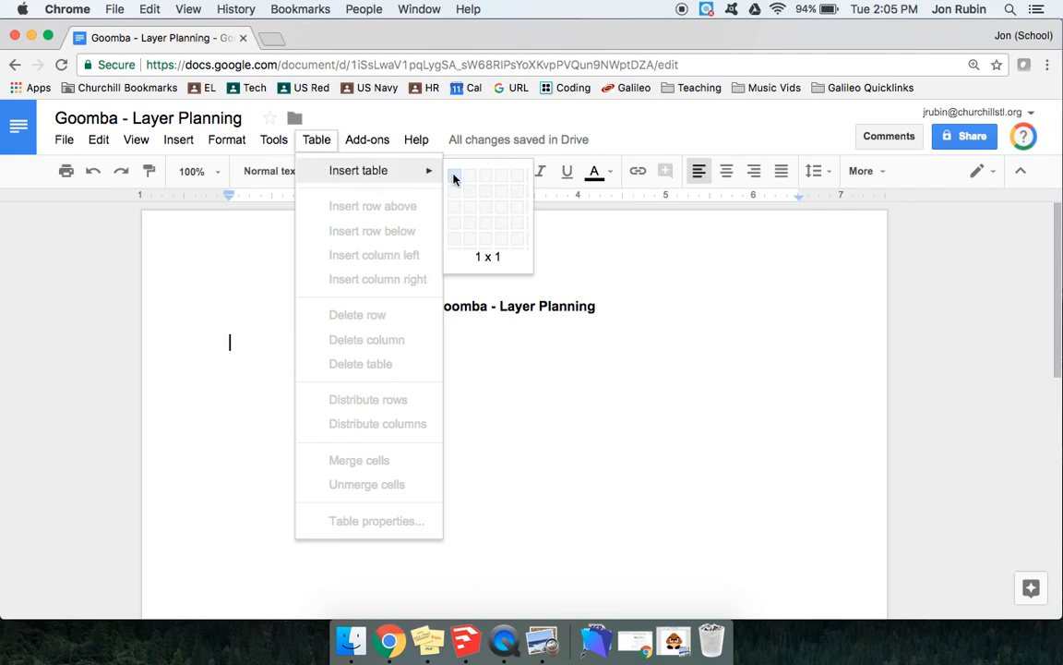
mouse_move(487, 179)
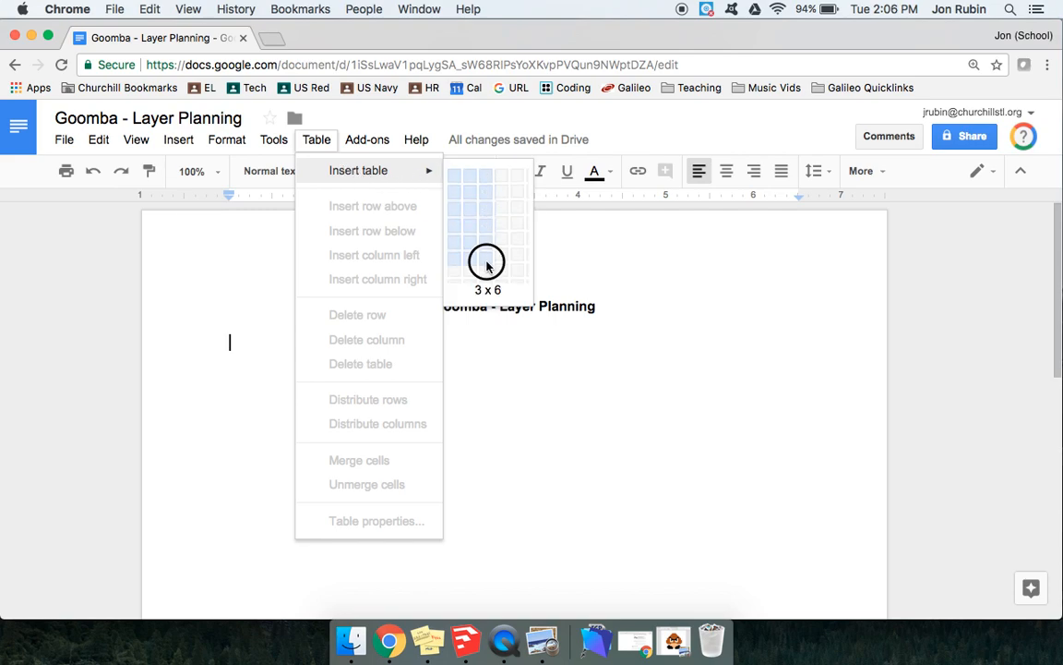
Step: Insert a 3-column by 6-row table below the heading
left_click(487, 262)
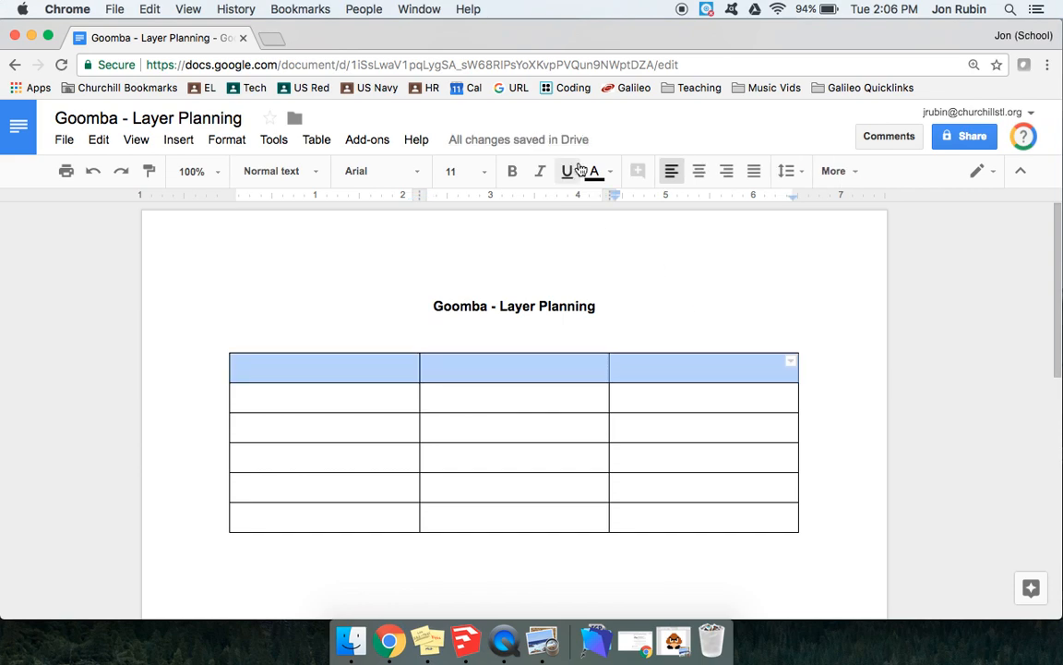
Step: Select the table's top row and set its text colour to white
left_click(595, 170)
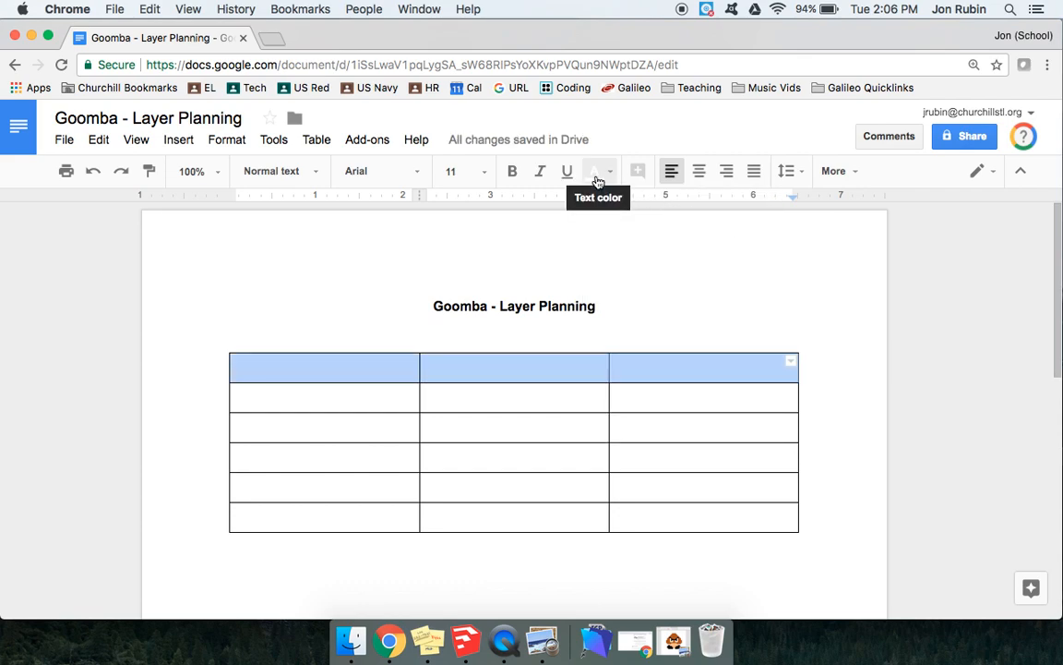
left_click(594, 170)
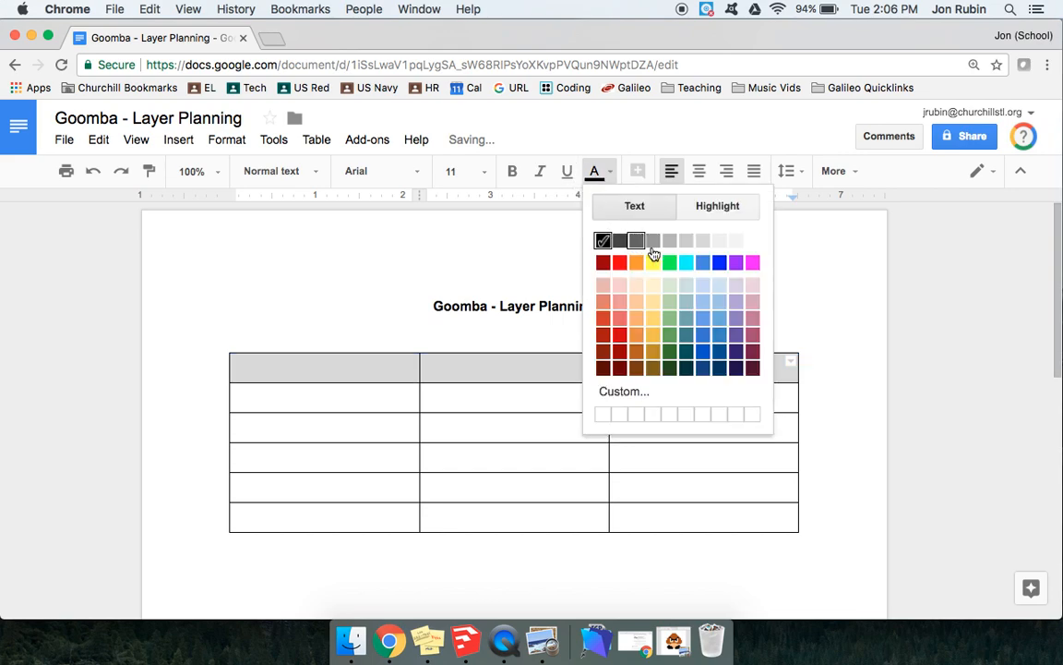
left_click(635, 240)
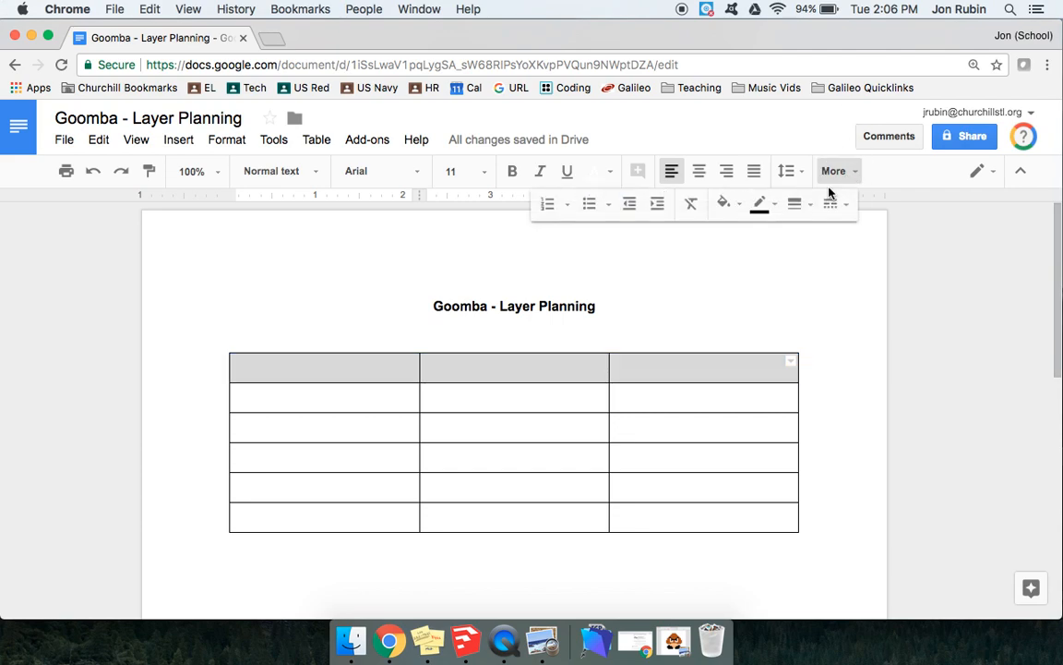
Step: Fill the top row with a dark red background as a header row
left_click(723, 203)
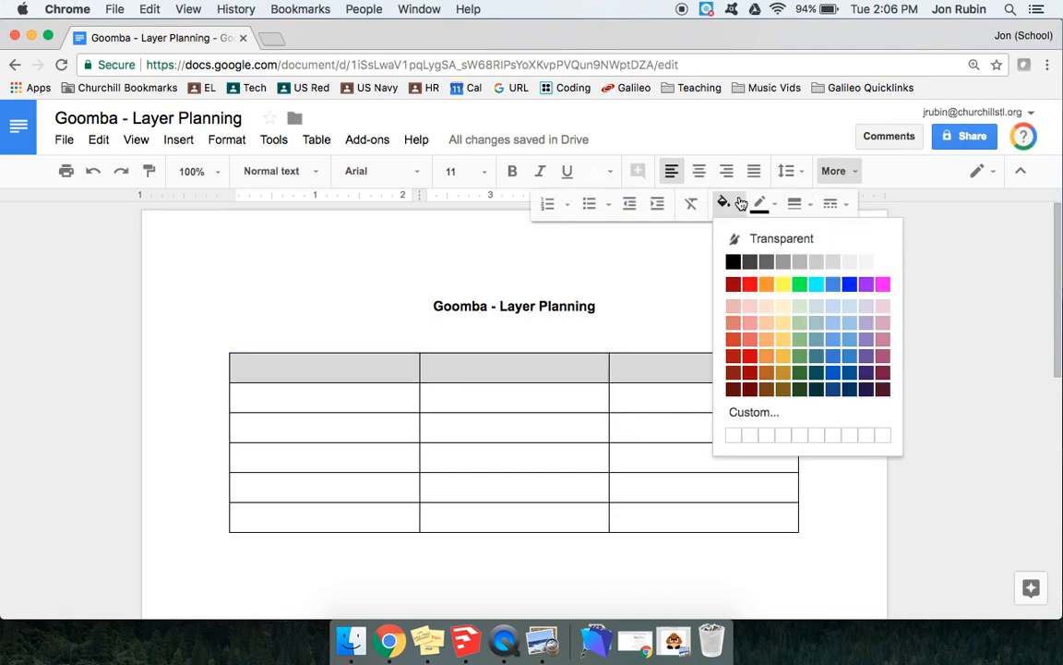
left_click(733, 285)
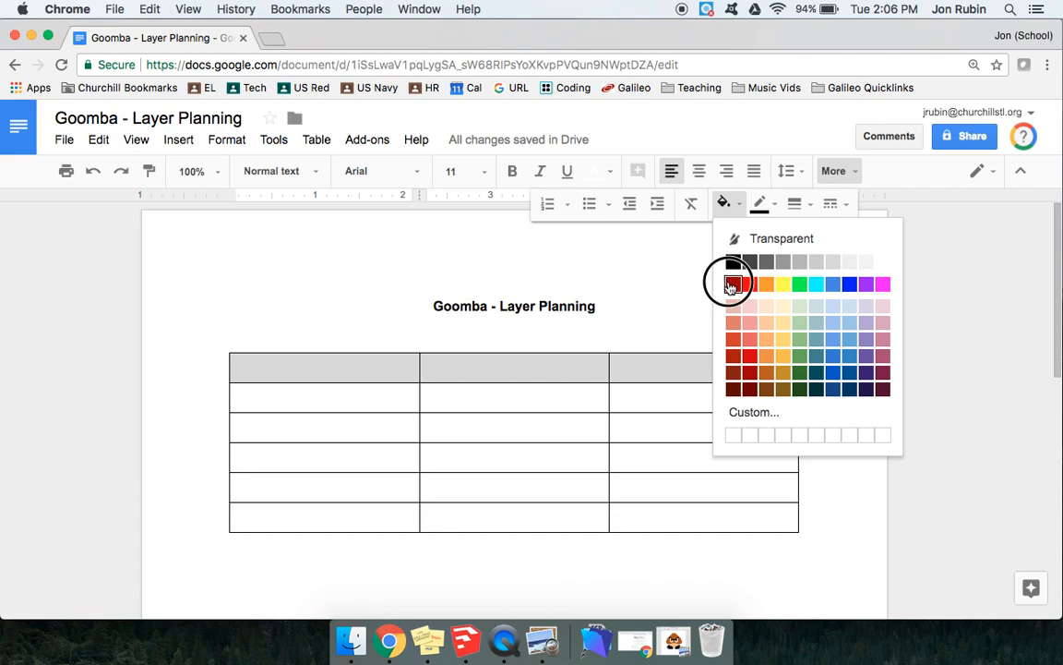
left_click(732, 284)
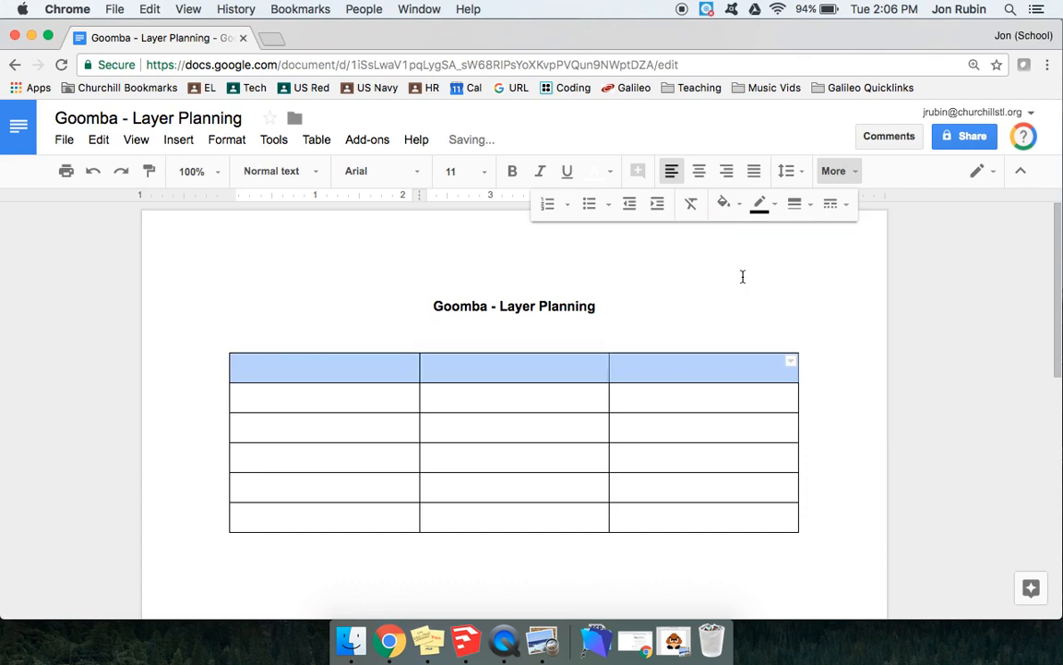
left_click(724, 203)
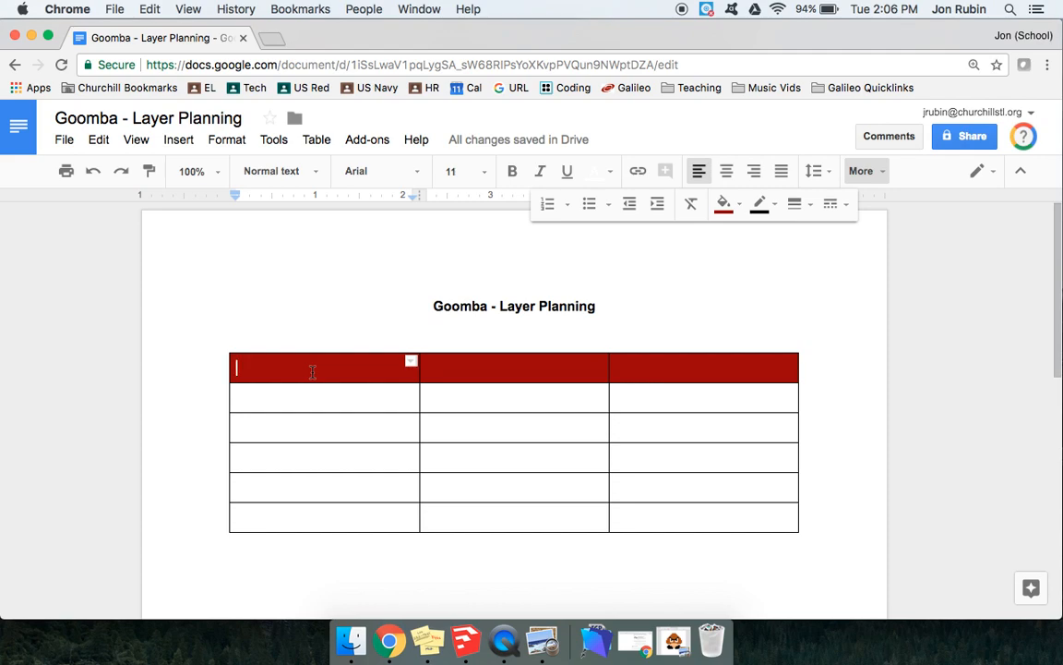
Step: Label the header cells Description, Color / Comments?, and Layer
type("Descri")
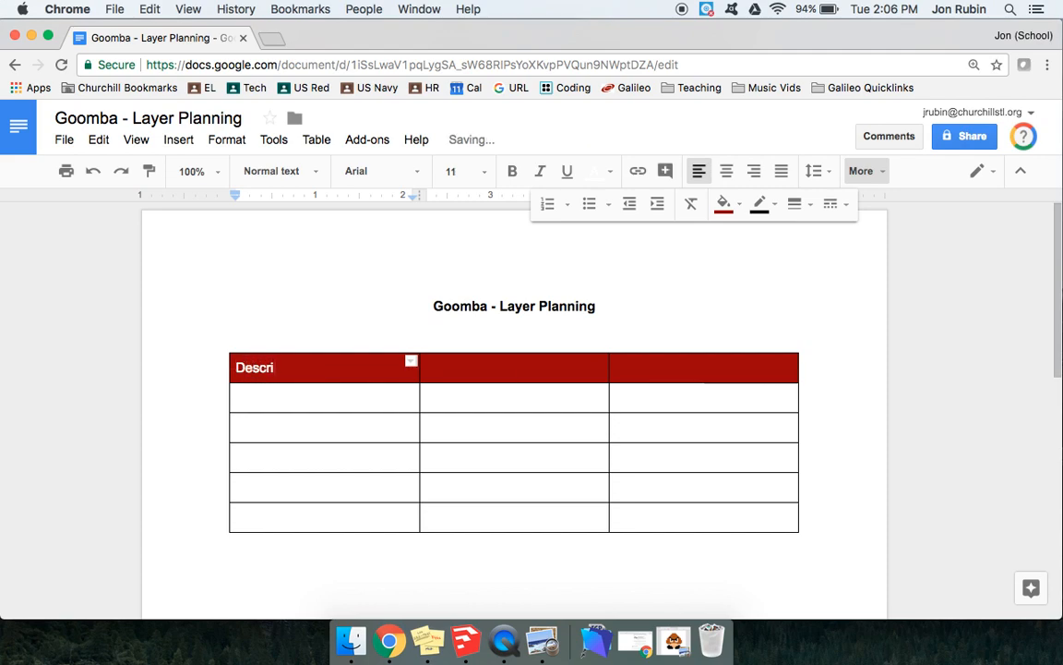
type("ption")
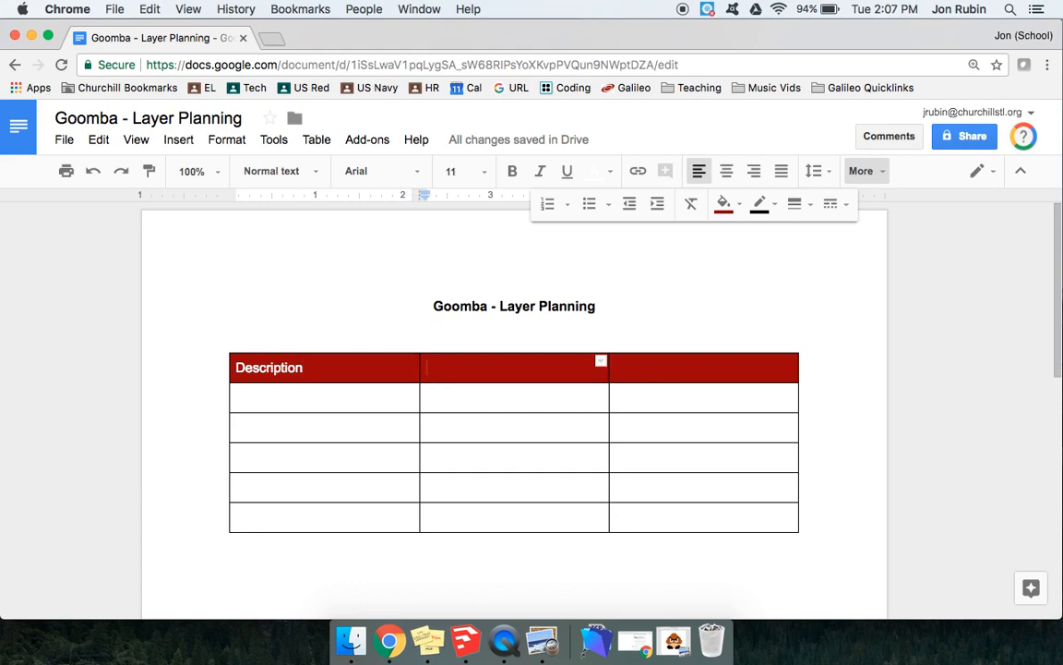
type("Color")
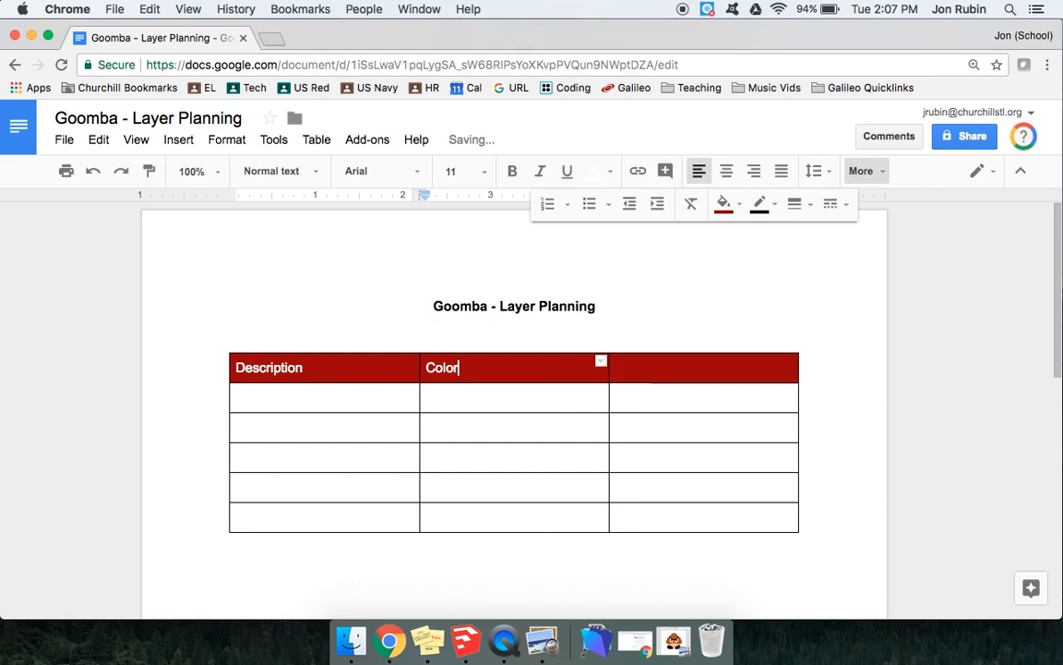
type("/ Comments?")
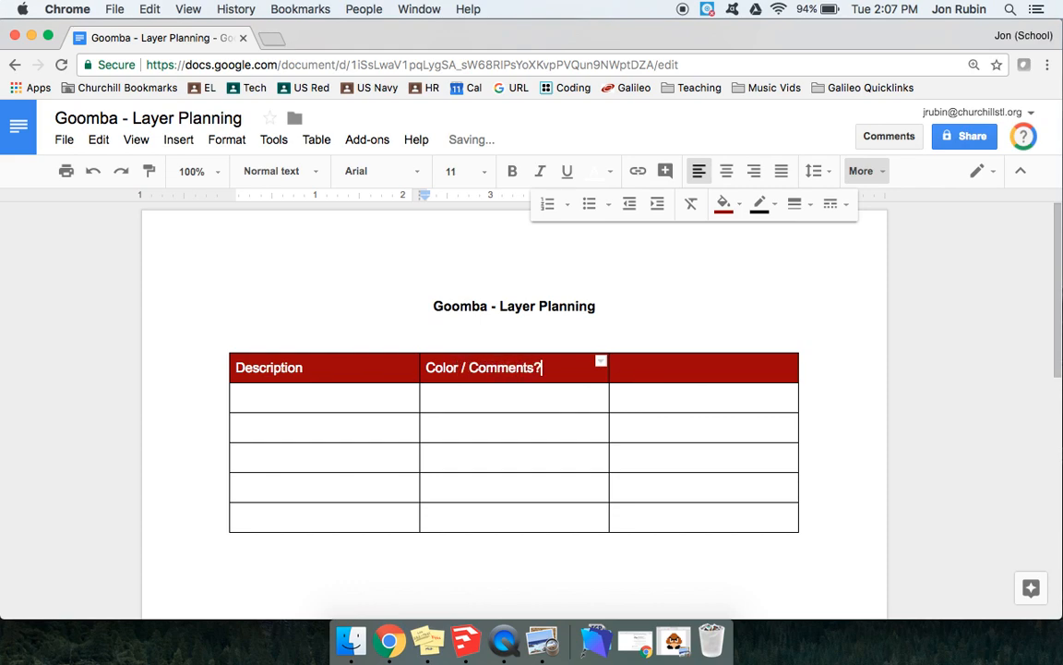
left_click(704, 367)
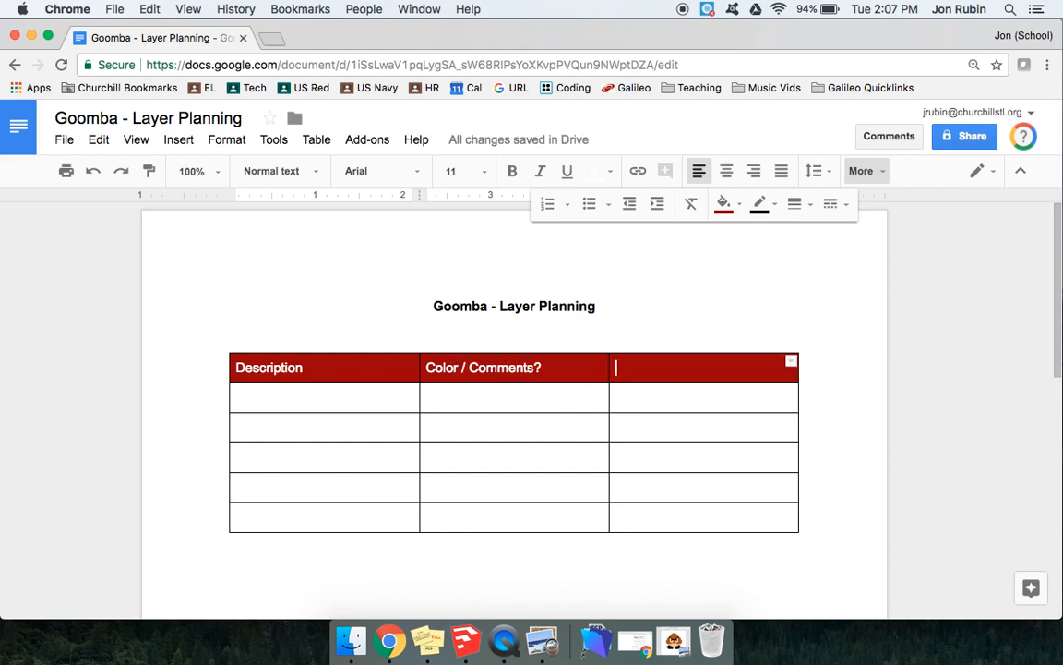
type("Layer")
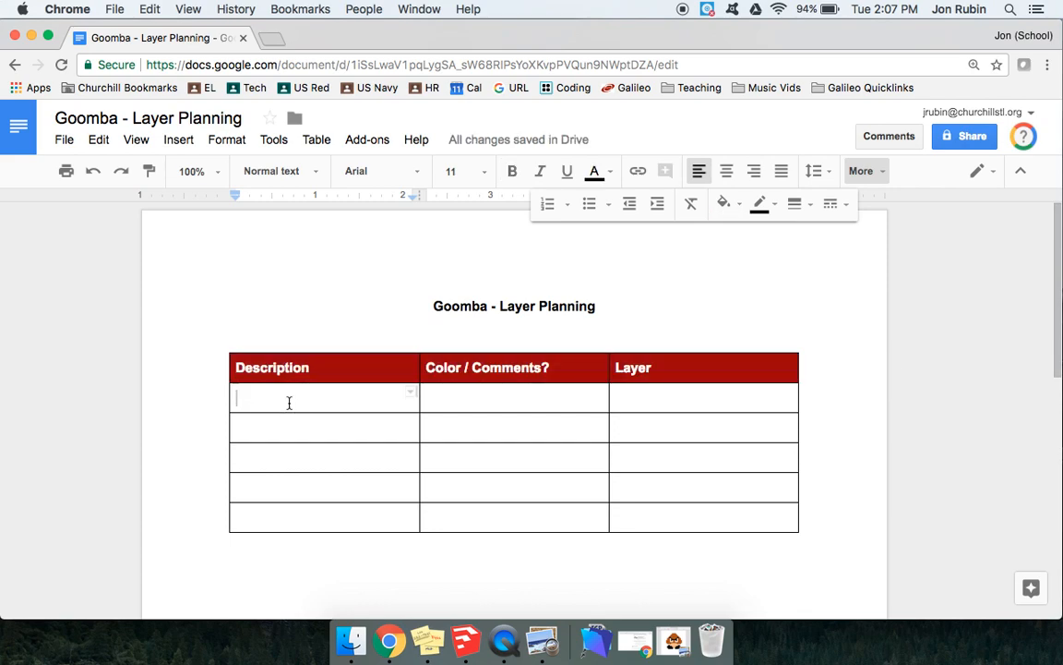
mouse_move(502, 639)
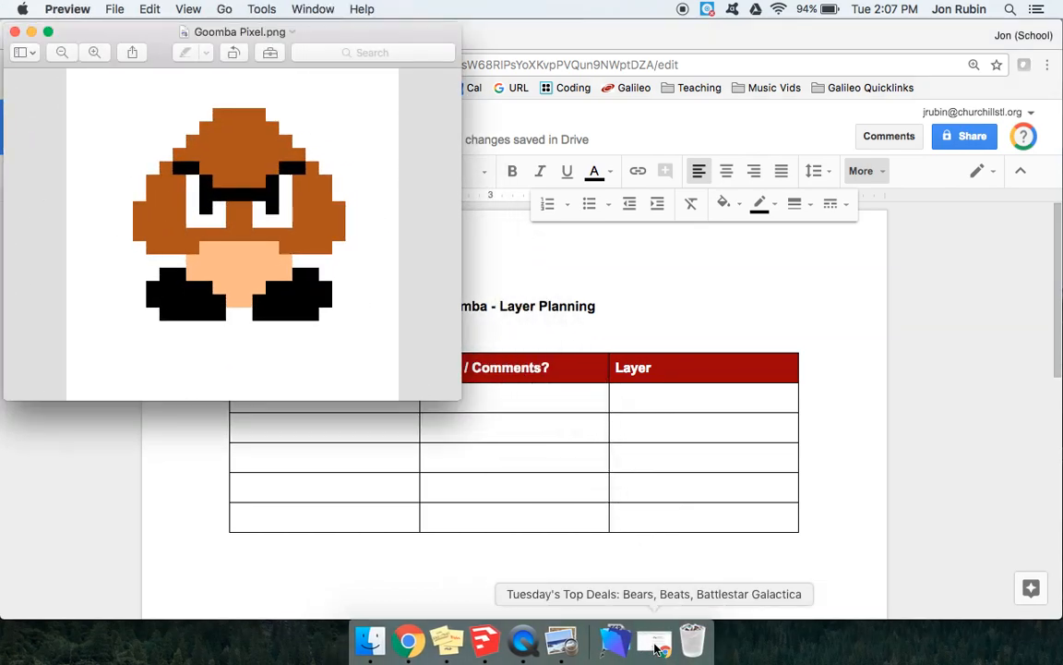
mouse_move(525, 639)
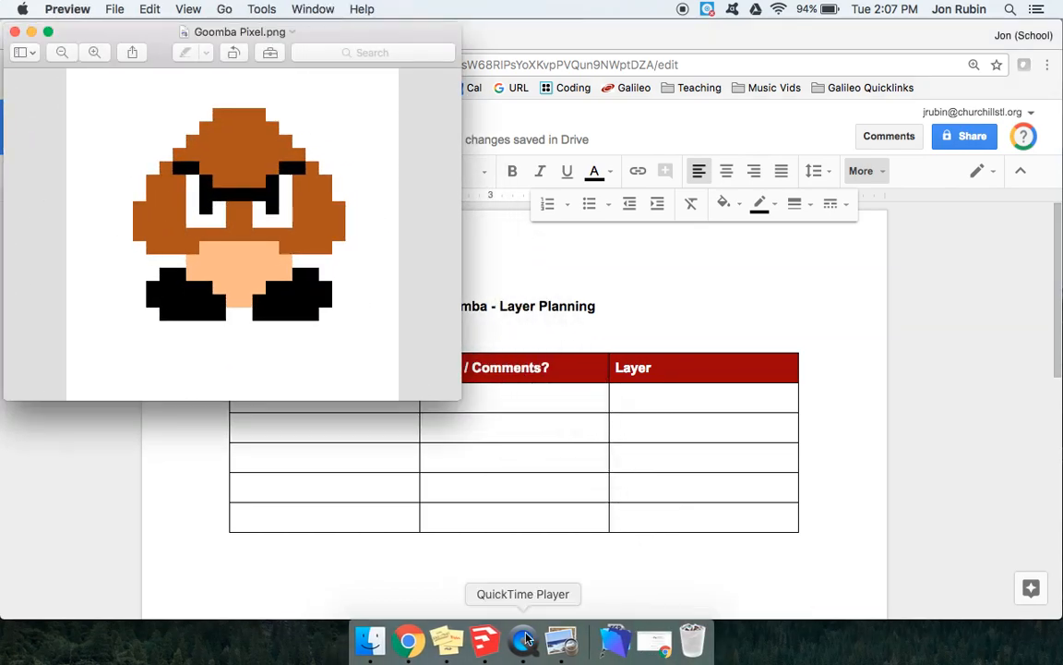
mouse_move(561, 639)
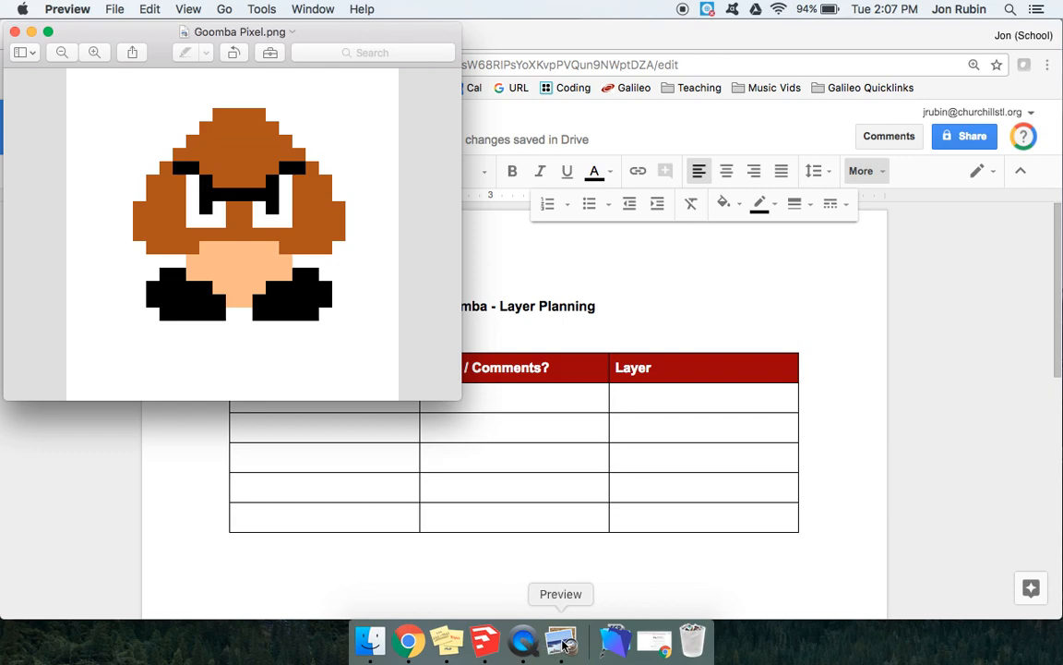
Step: List Head and Eyes in the Description column, with White and Black as colours
left_click(562, 639)
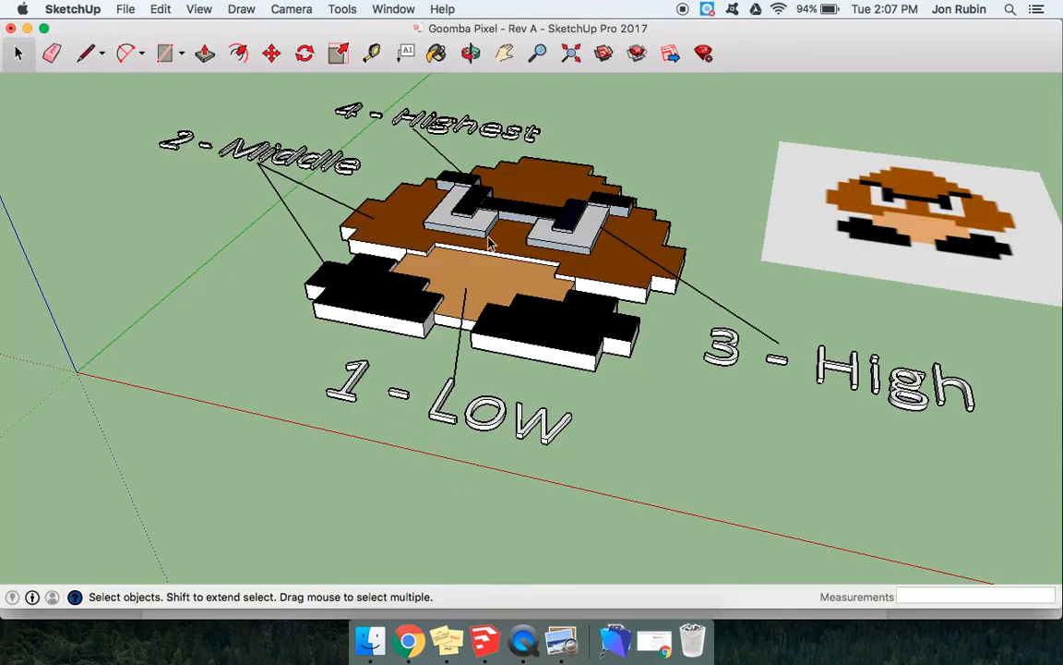
mouse_move(531, 336)
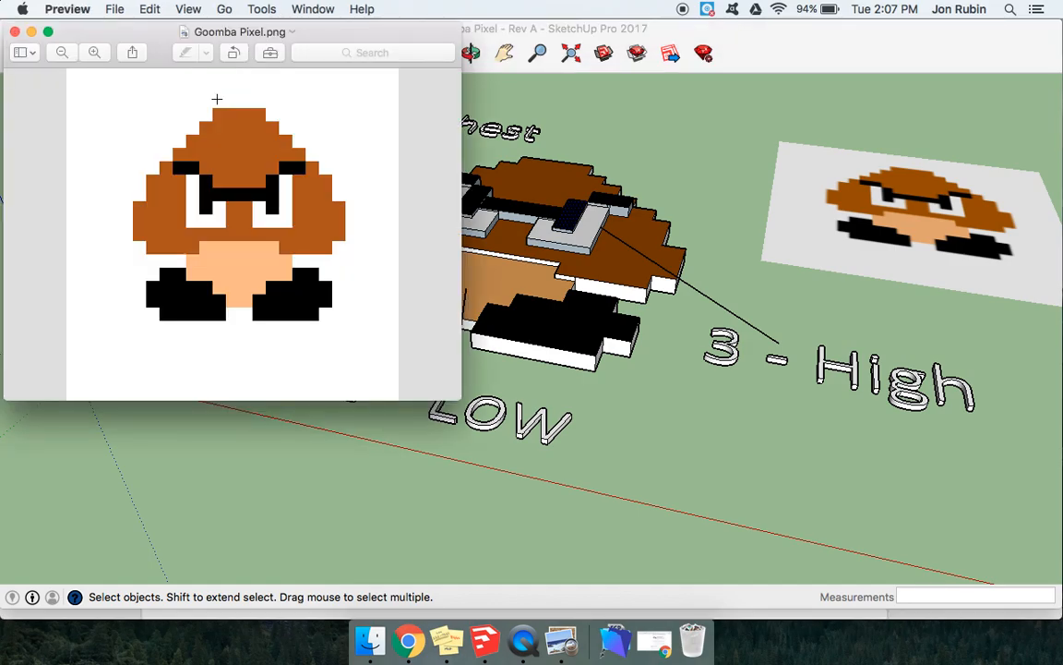
left_click(408, 638)
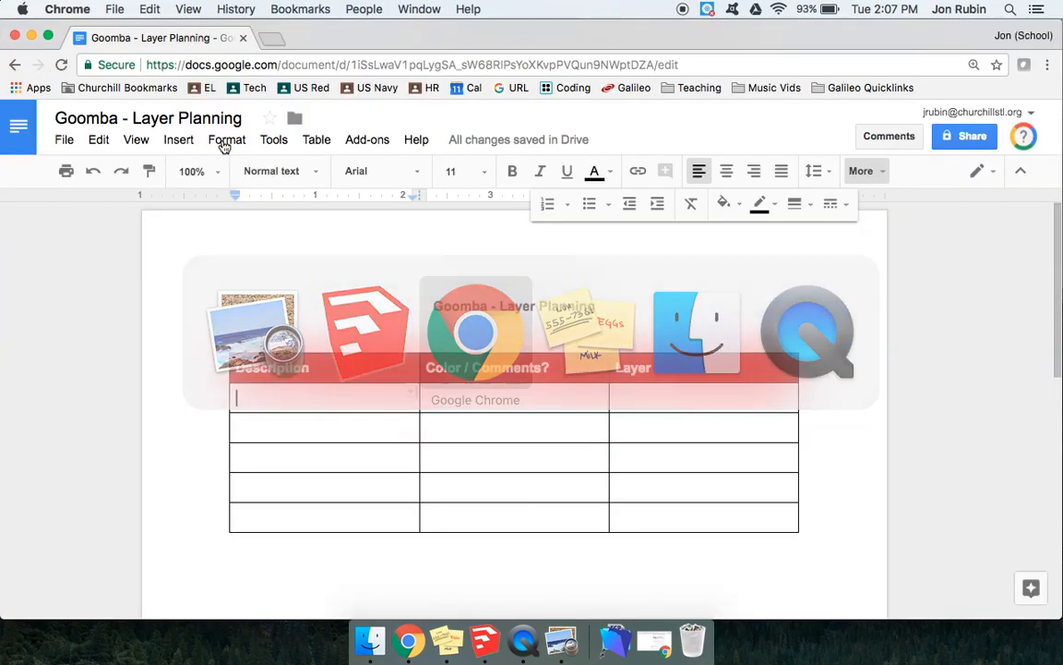
type("Head")
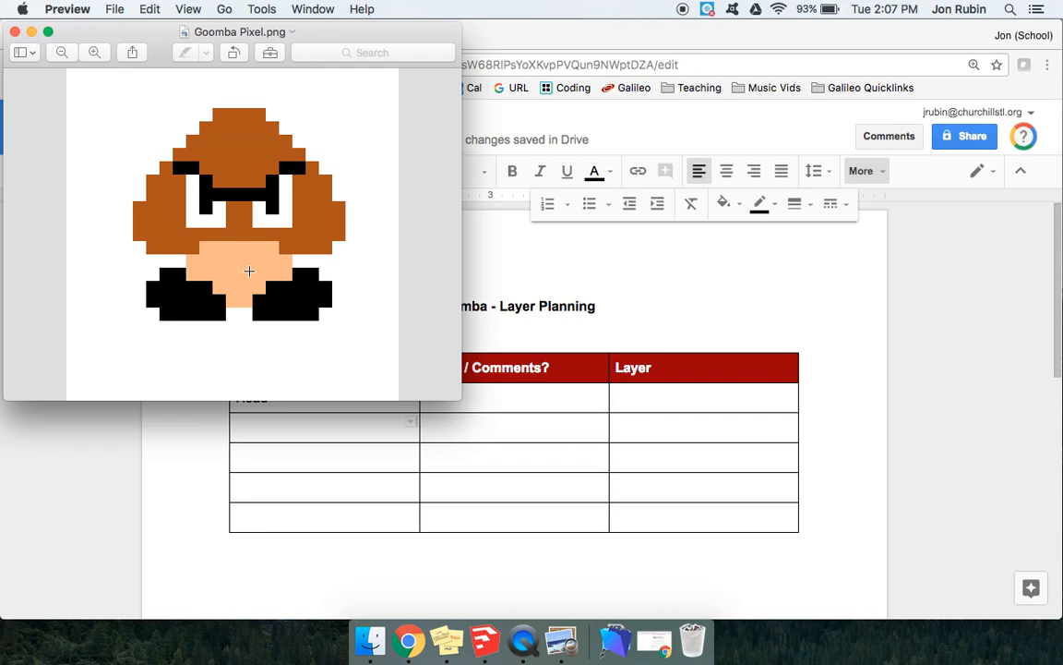
mouse_move(214, 225)
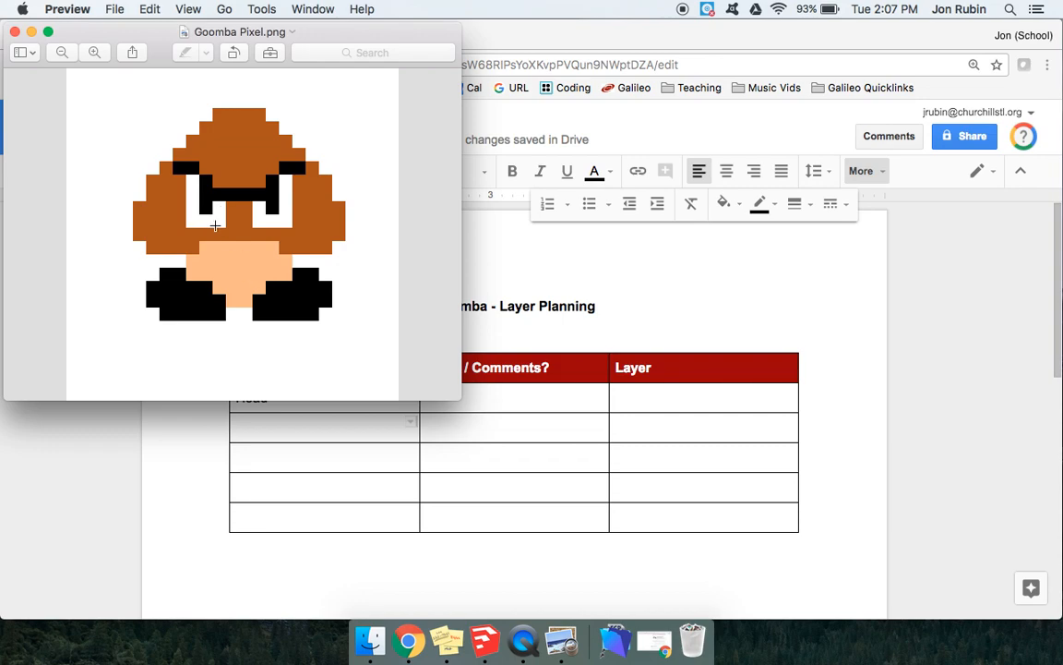
type("Eyes")
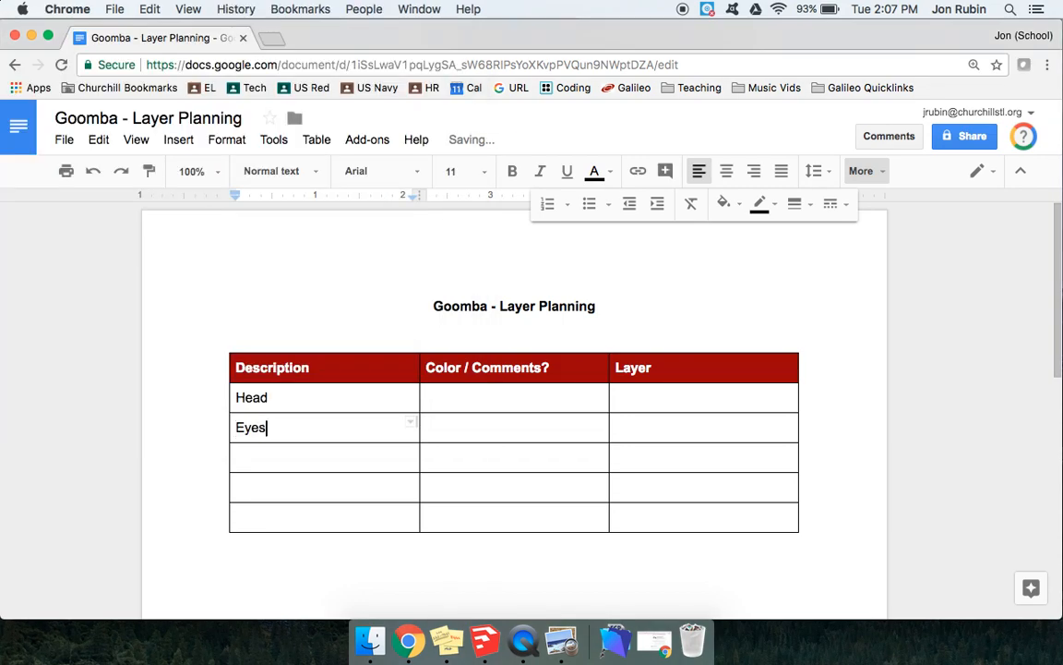
type("(")
left_click(515, 428)
type("White")
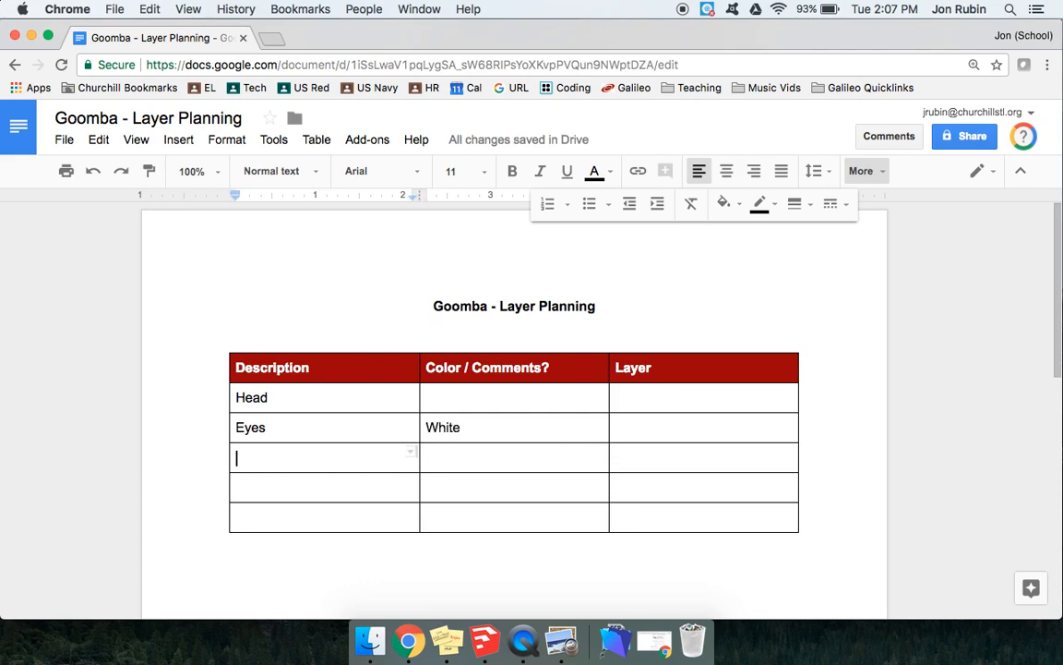
Step: Add Eyebrows, Stem and Feet rows with Tan and Black colours
type("Eyebrows")
left_click(325, 487)
type("Stem")
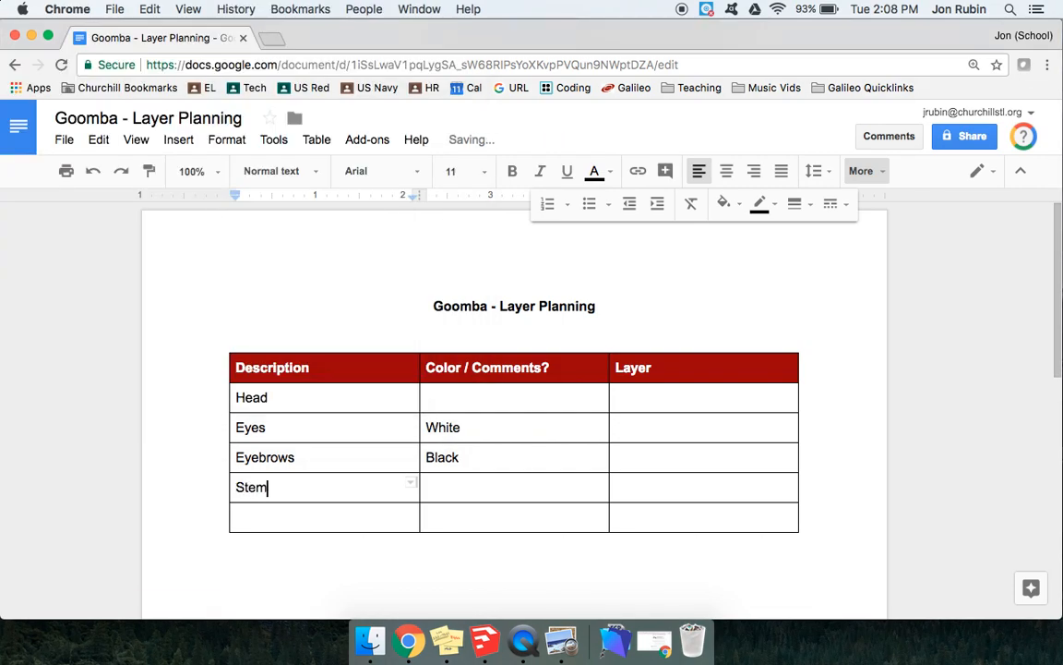
type("Tan")
left_click(323, 517)
type("Feet")
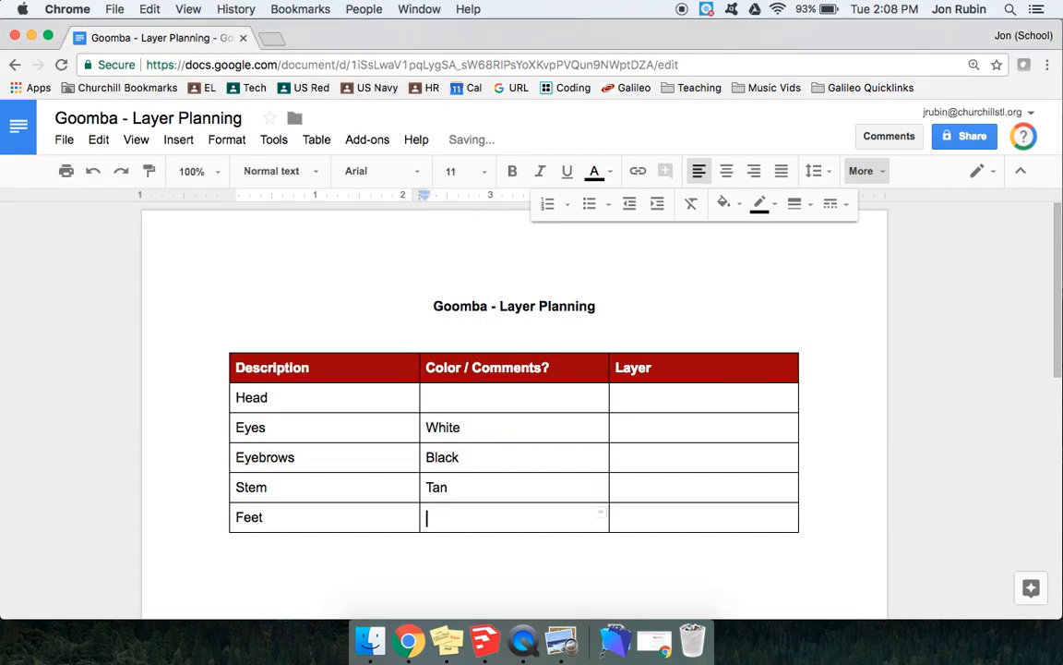
type("Black")
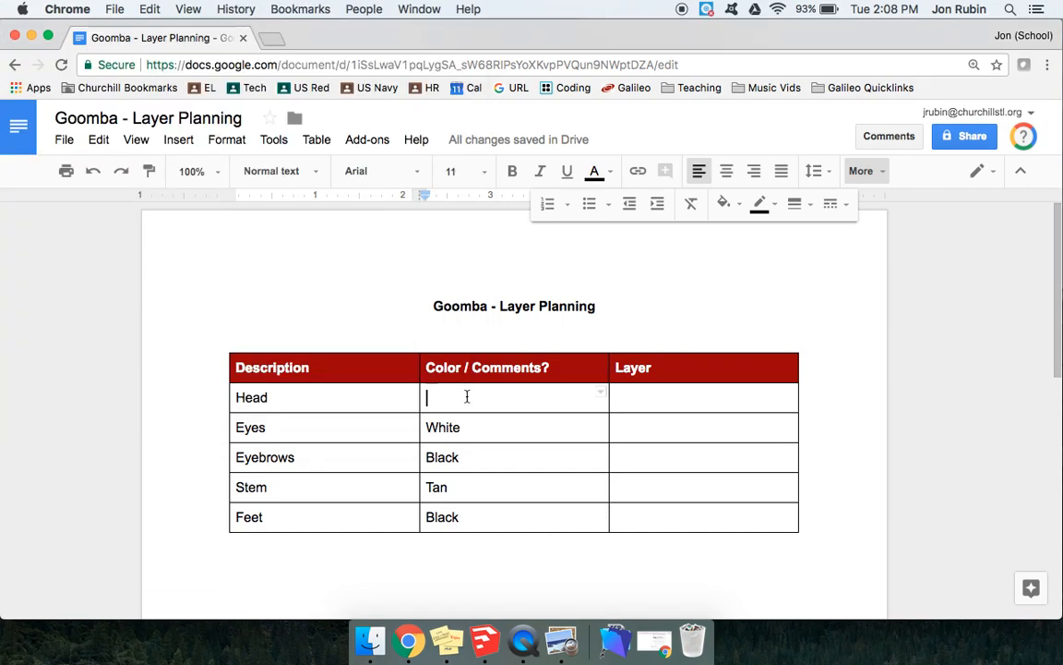
Step: Give Head Brown, then fill the Layer column: Highest, Lowest, and ??? for the rest
type("Brown")
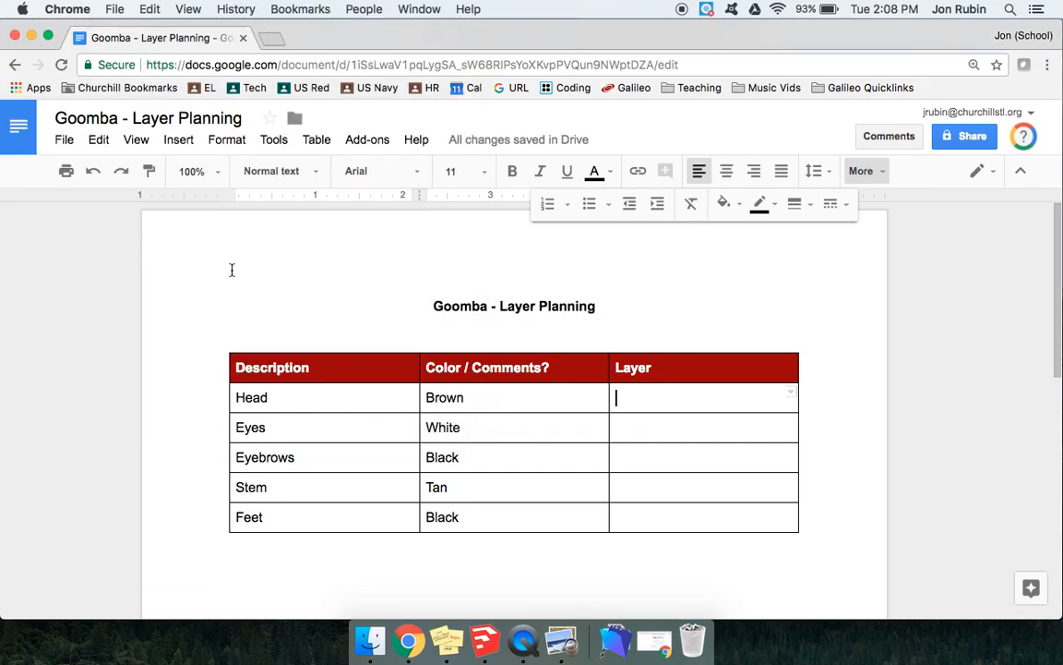
type("Lowest")
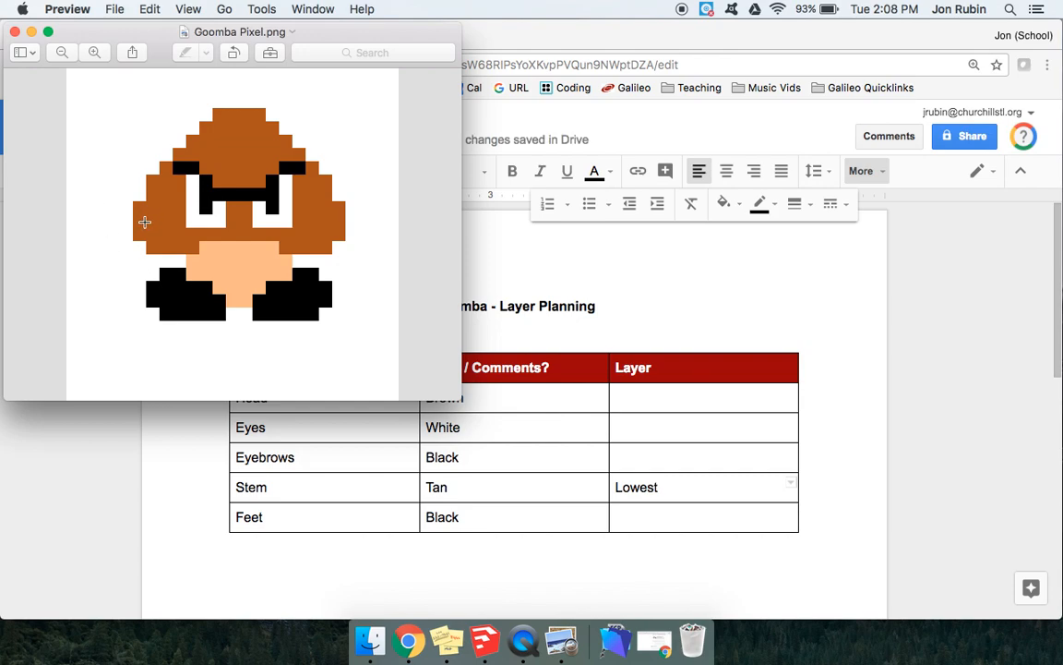
mouse_move(203, 190)
type("Highest")
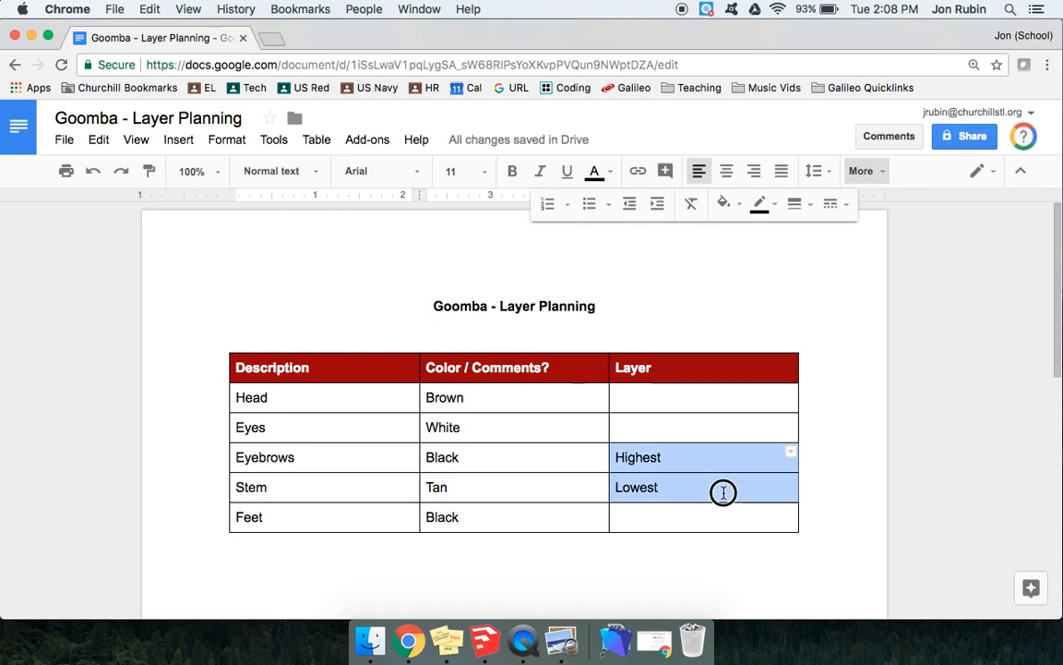
type("???")
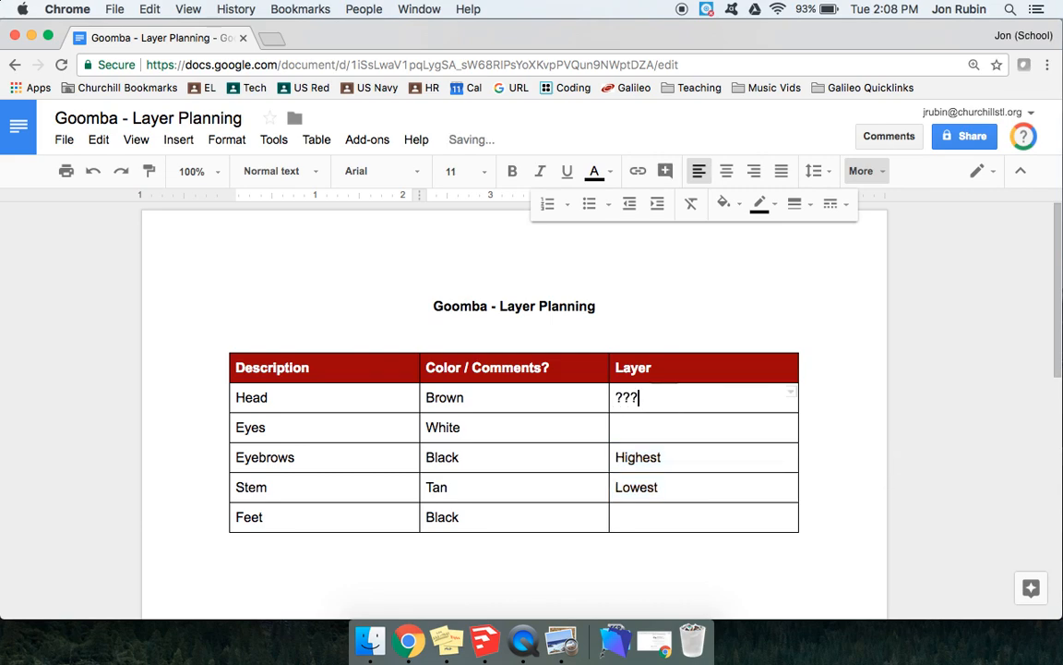
type("???")
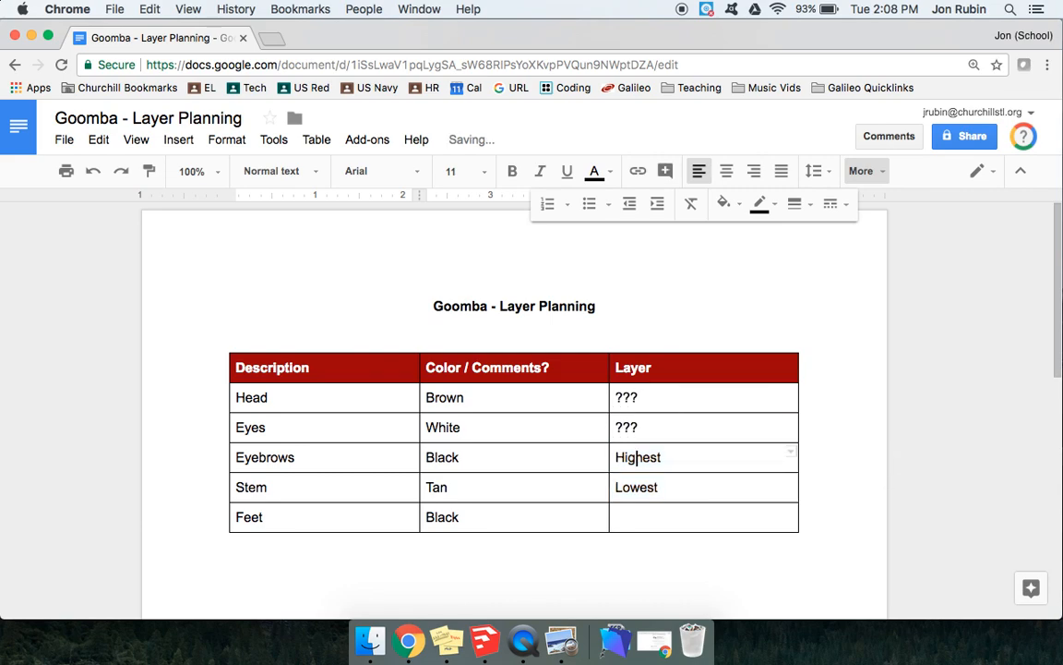
type("???")
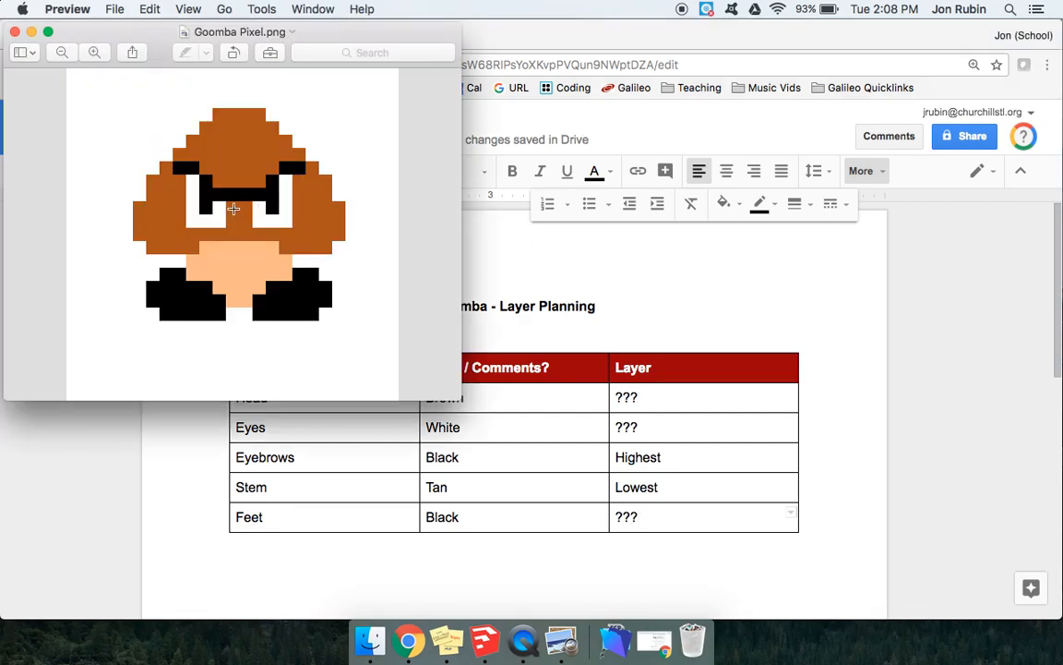
mouse_move(191, 233)
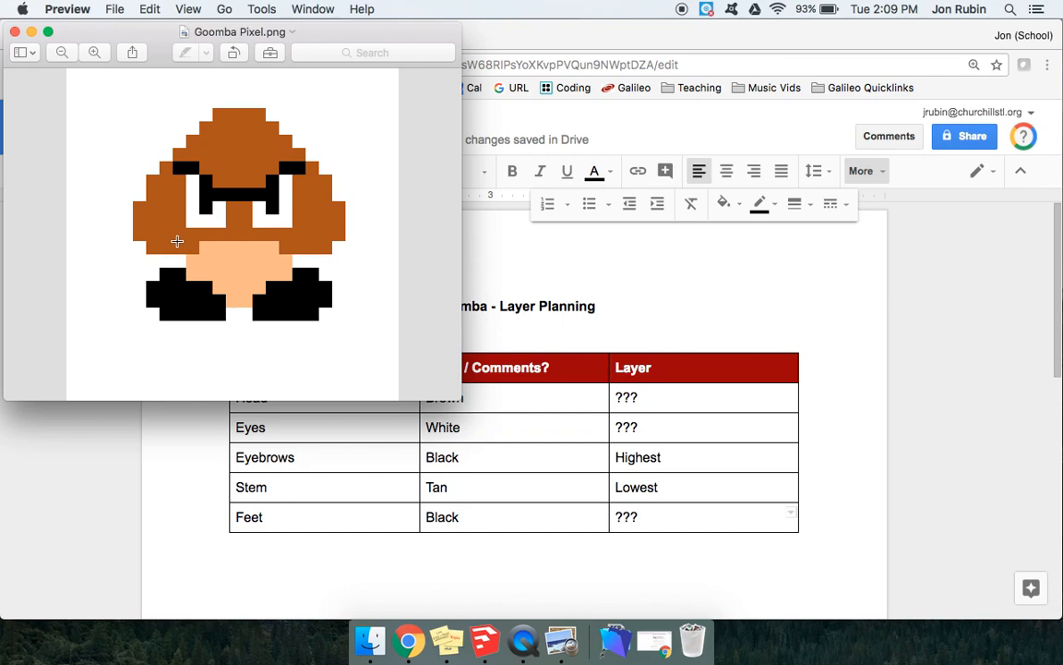
mouse_move(189, 306)
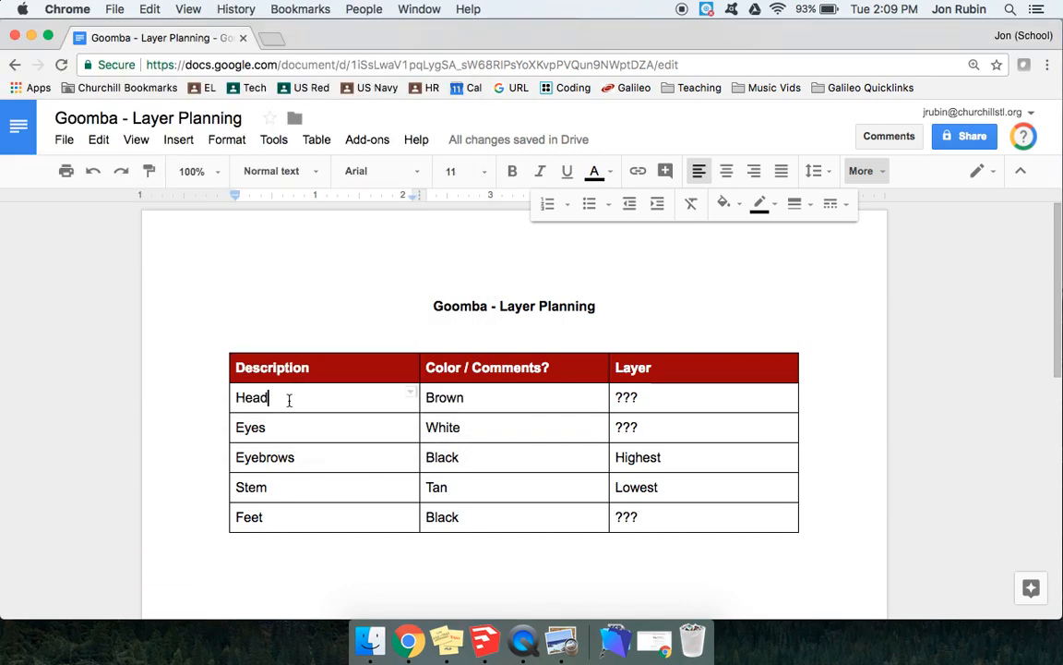
Step: Extend the Head row to 'Head & Feet' placed on the Middle layer
type("& Fe")
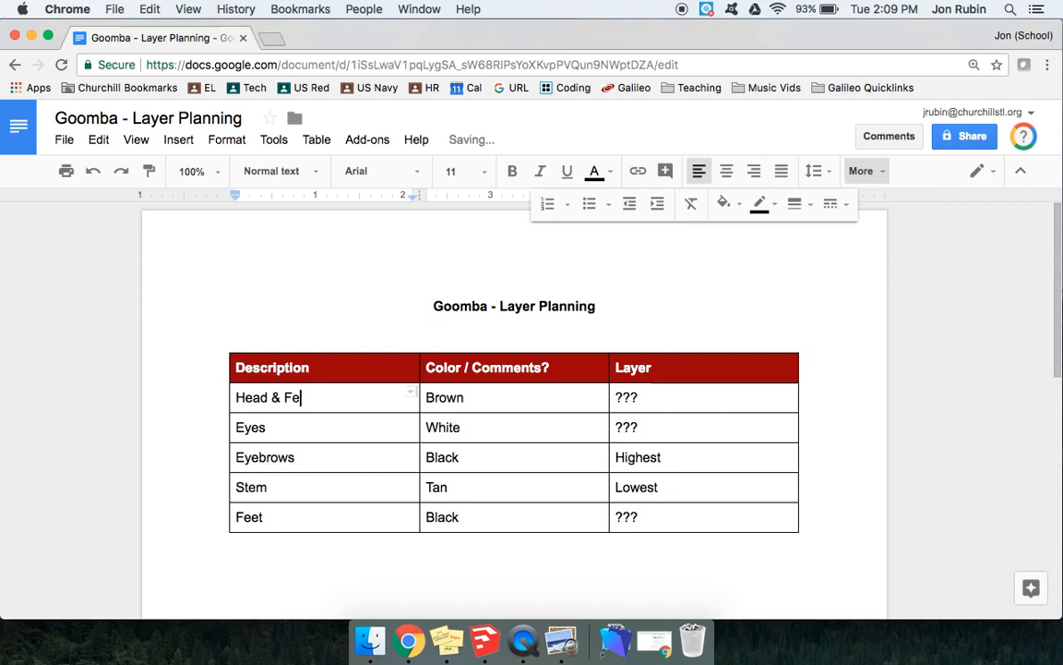
type("et")
left_click(515, 397)
type(" & Black")
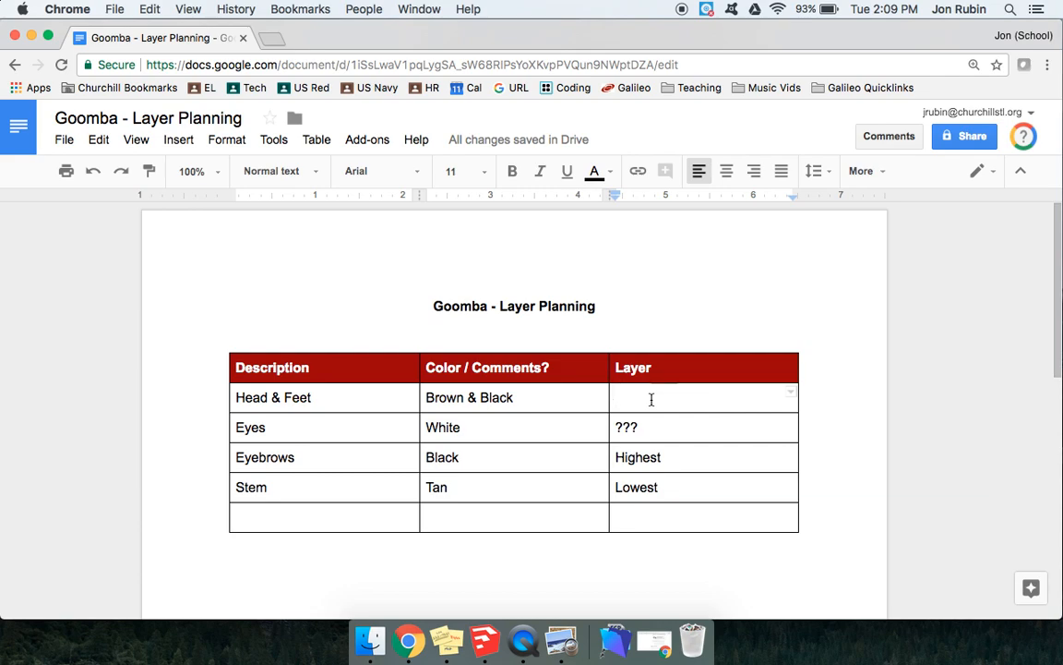
type("Middle")
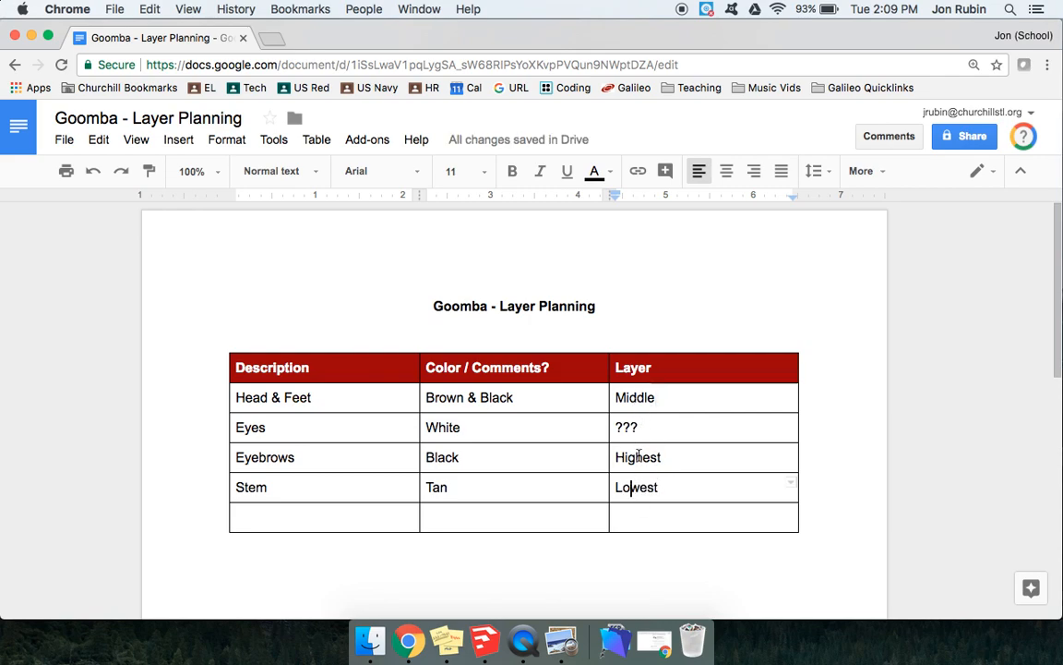
Step: Replace the Eyes layer placeholder '???' with 'High'
double_click(626, 426)
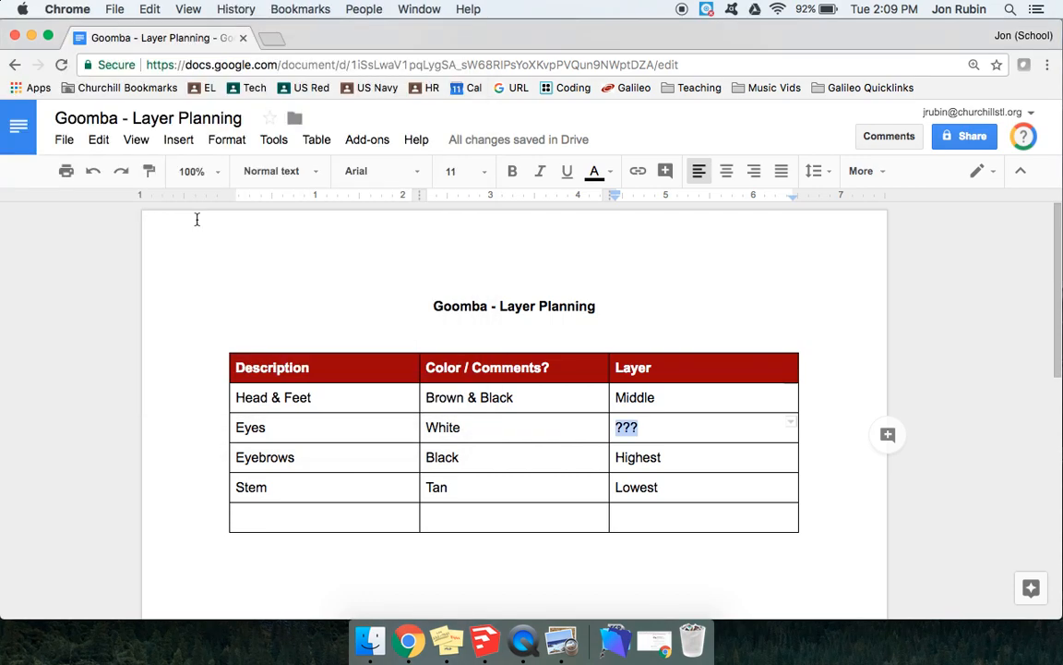
type("High")
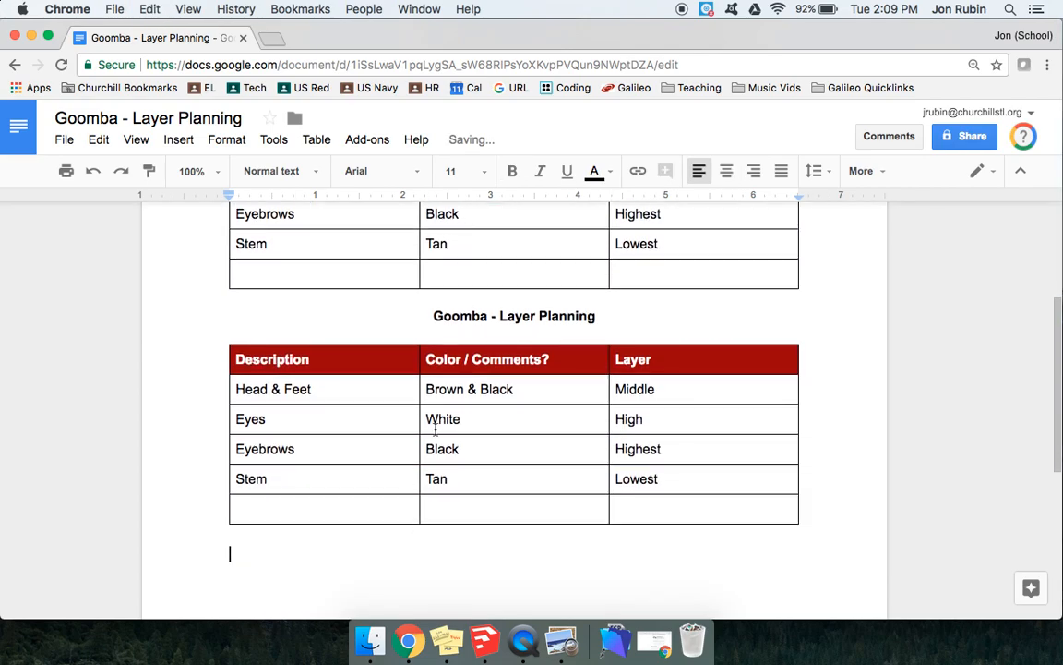
Step: Retitle the copied table heading as 'Link (Zelda'
type("Link")
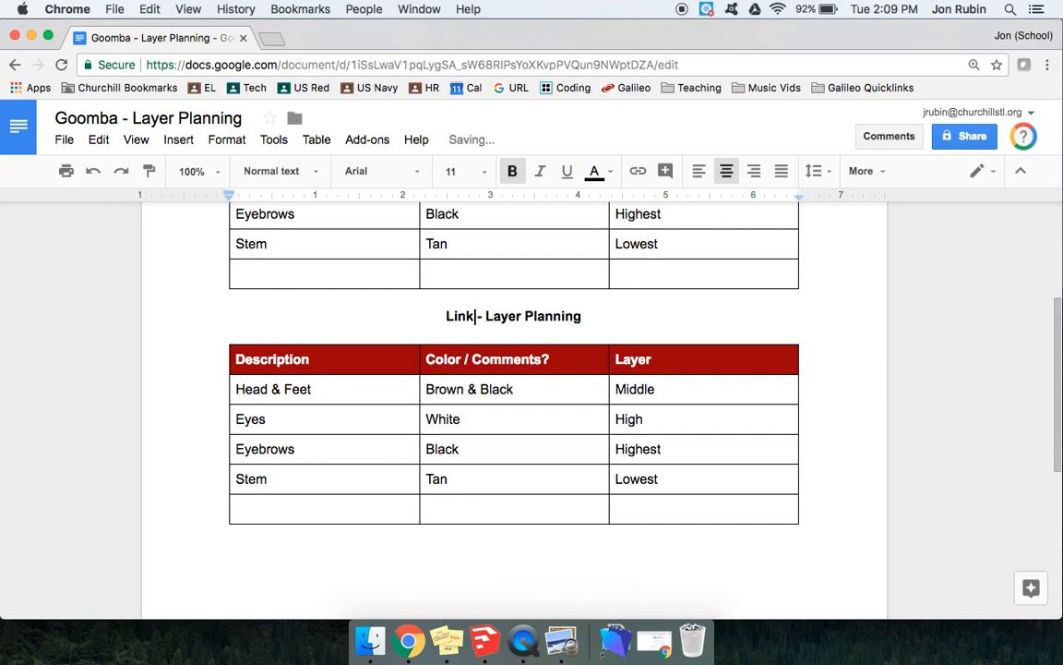
type("(Zelda")
left_click(703, 243)
type("1 - ")
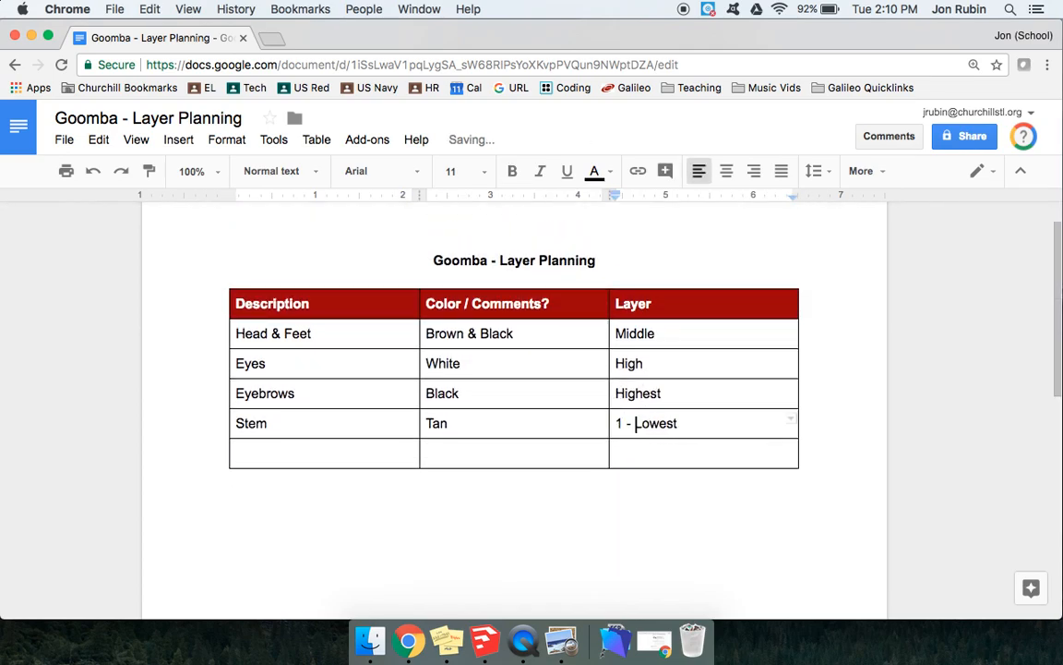
Step: Prefix layer cells with '2 -' and '3 -', then bring the SketchUp Goomba model forward
type("2")
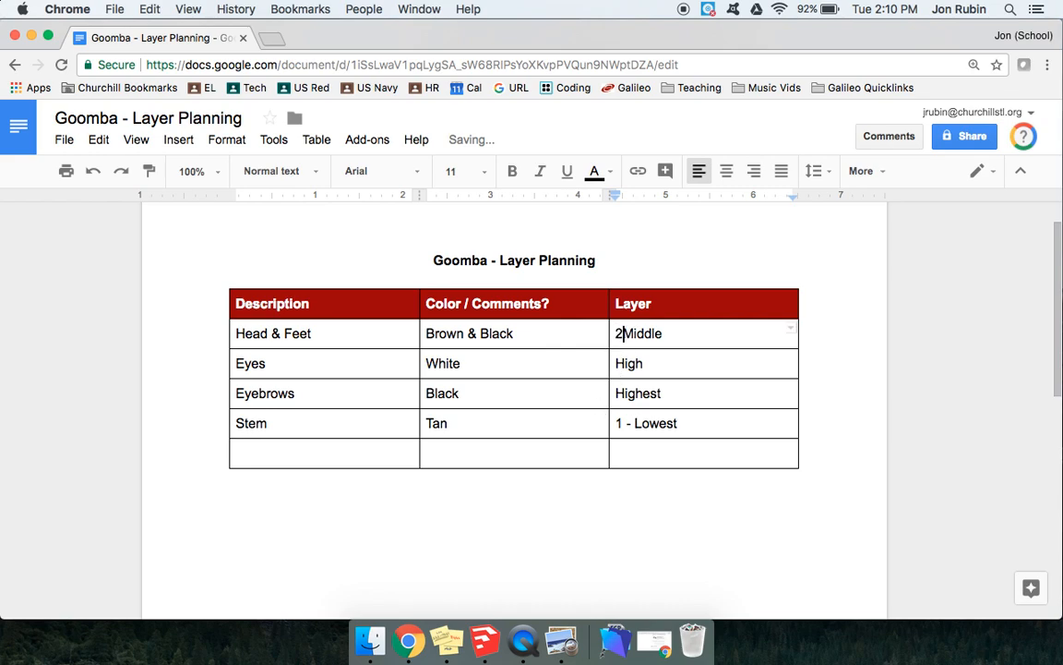
type("-")
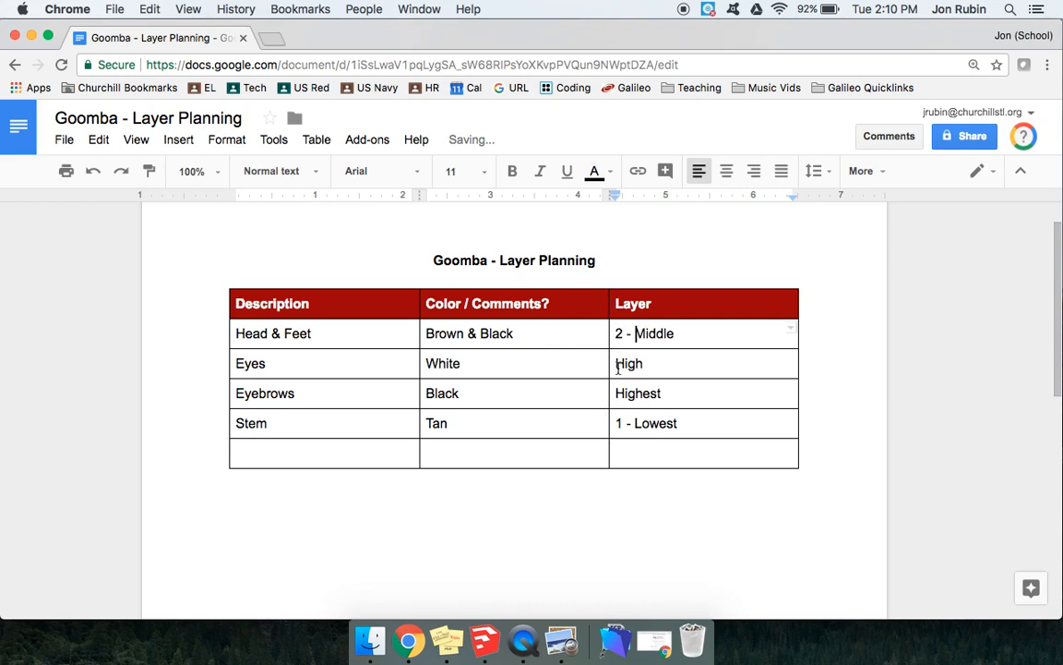
type("3 -")
left_click(704, 394)
type("4 - ")
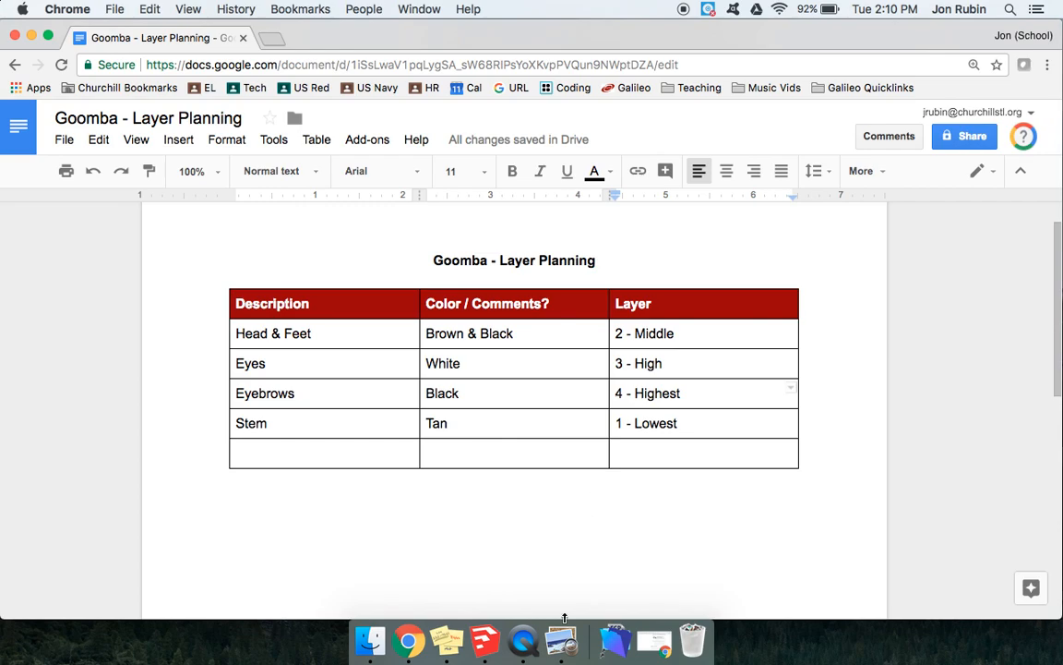
left_click(483, 639)
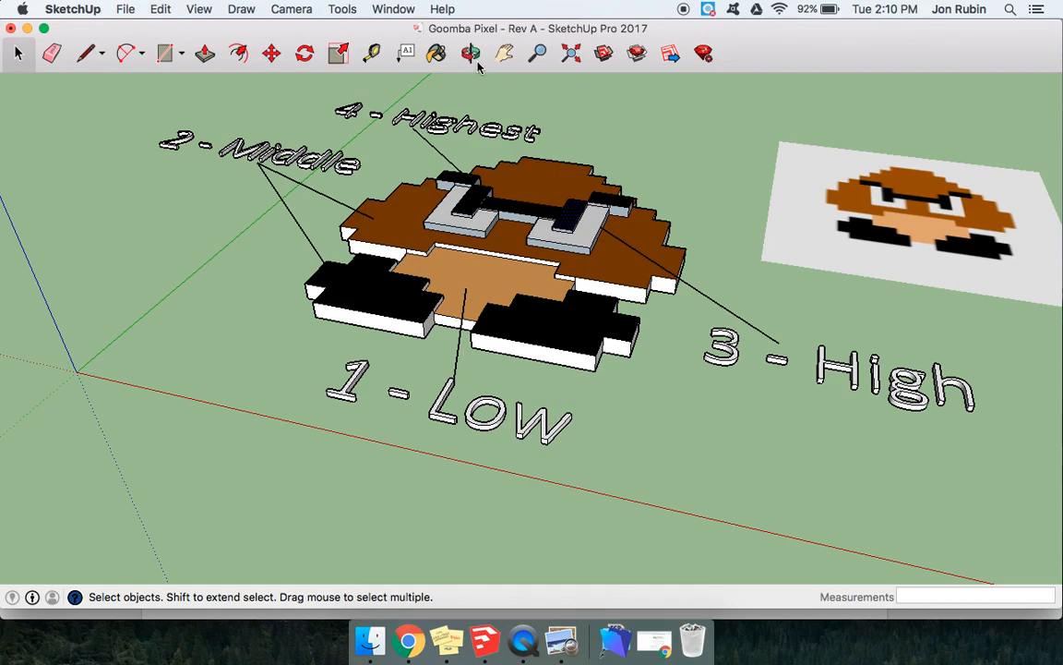
left_click(469, 52)
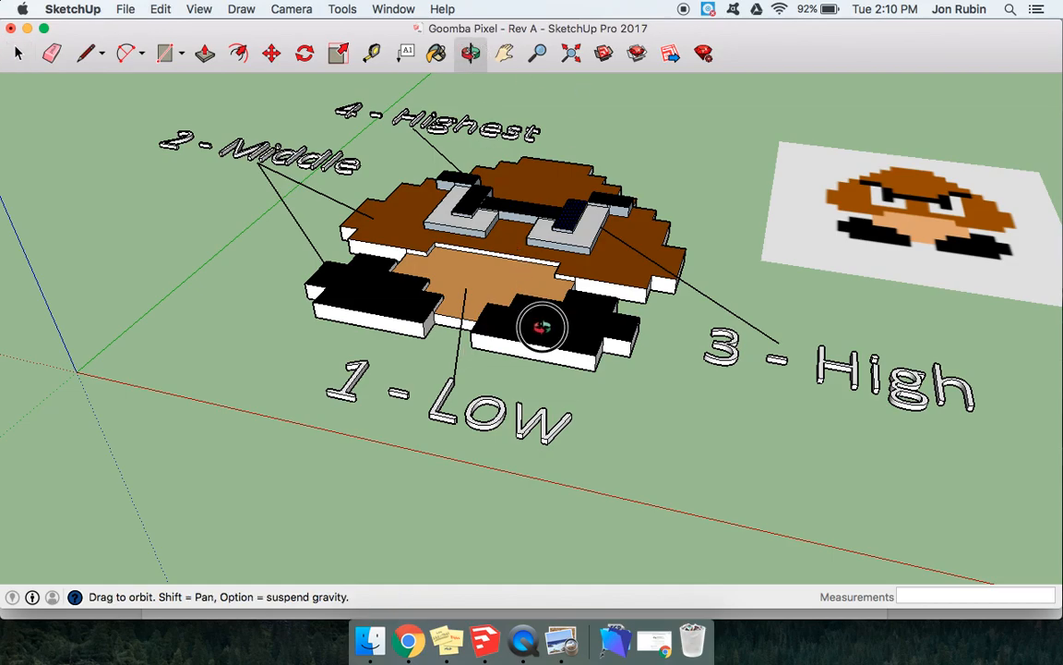
left_click_drag(543, 328, 513, 121)
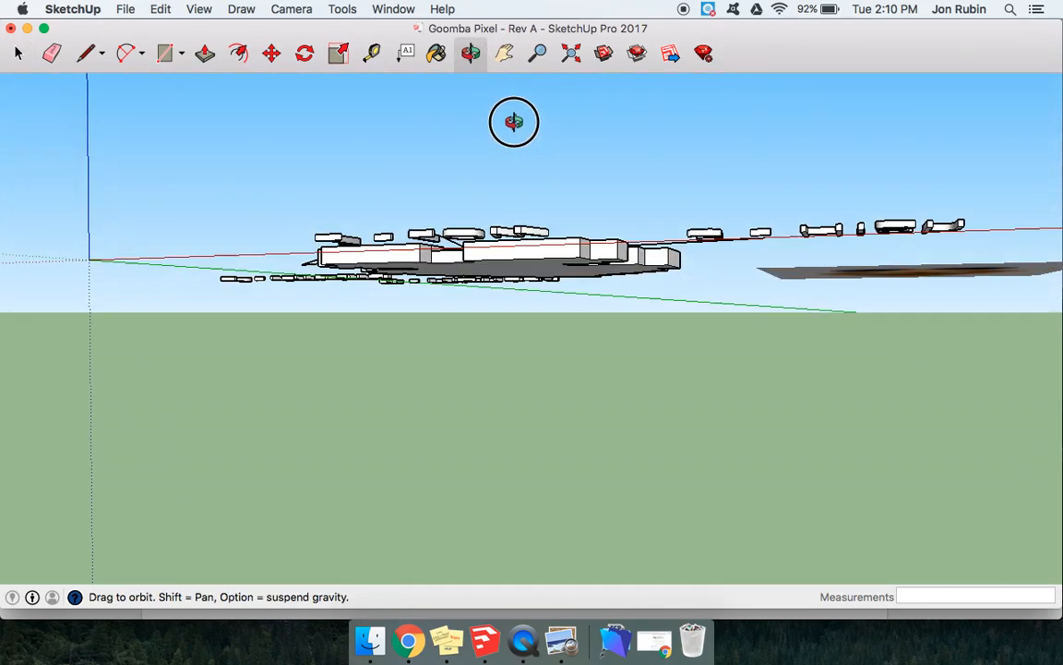
left_click_drag(513, 122, 386, 218)
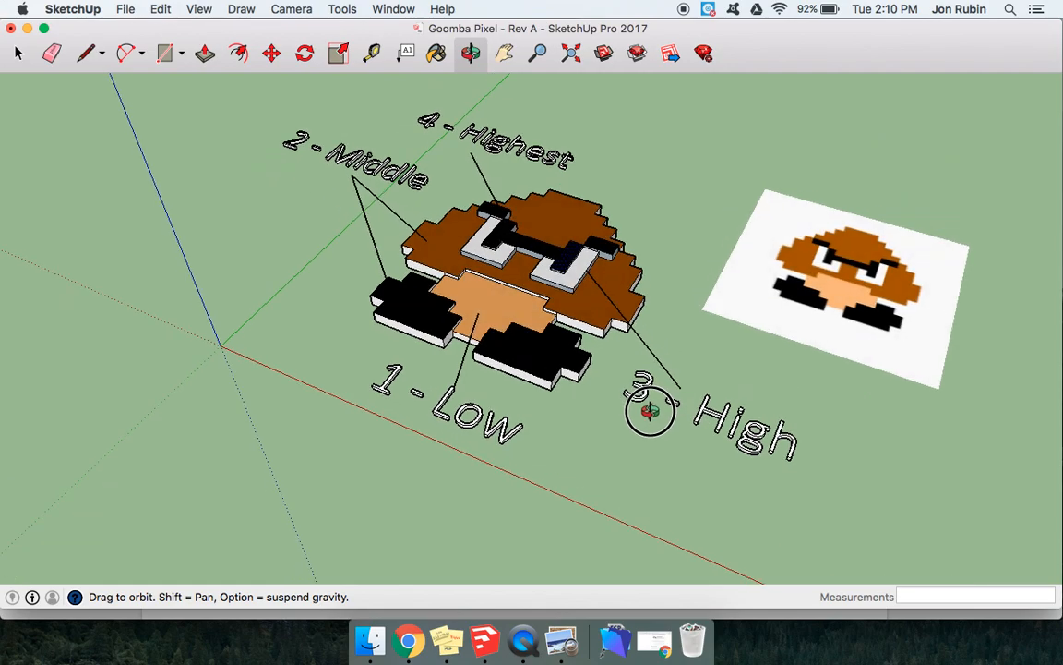
mouse_move(598, 576)
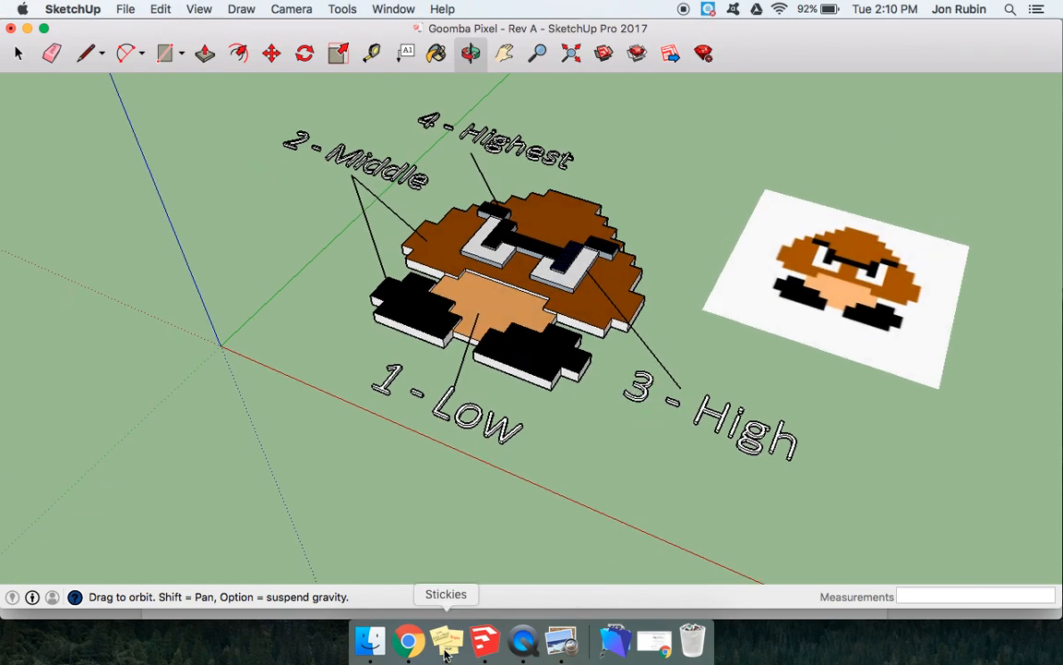
Step: Bring the Stickies to-do note to the front to check the next step
left_click(447, 639)
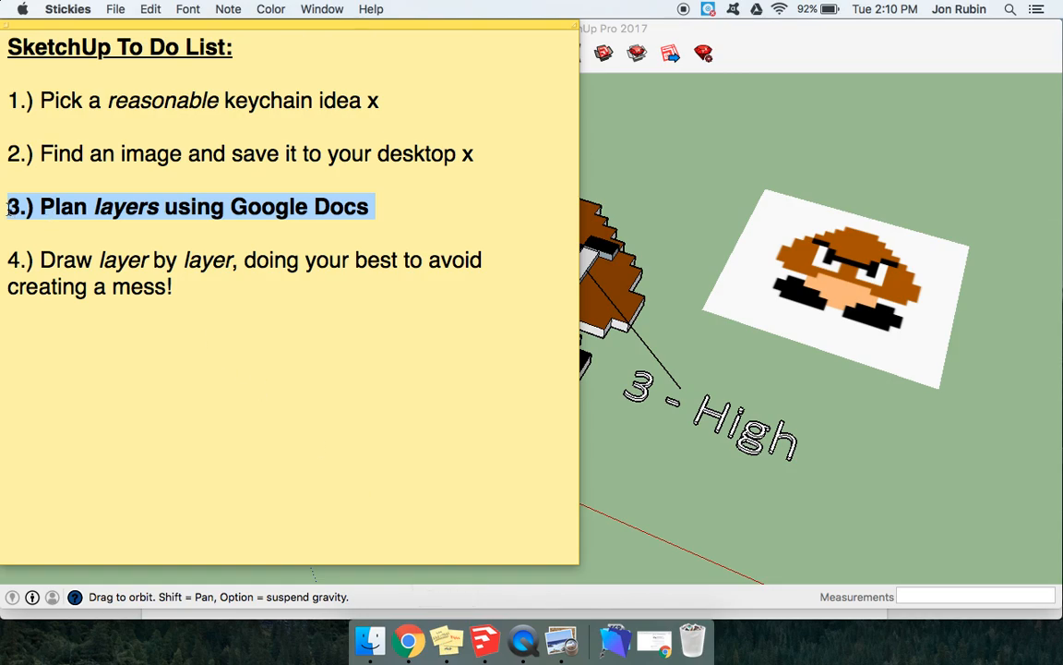
mouse_move(373, 216)
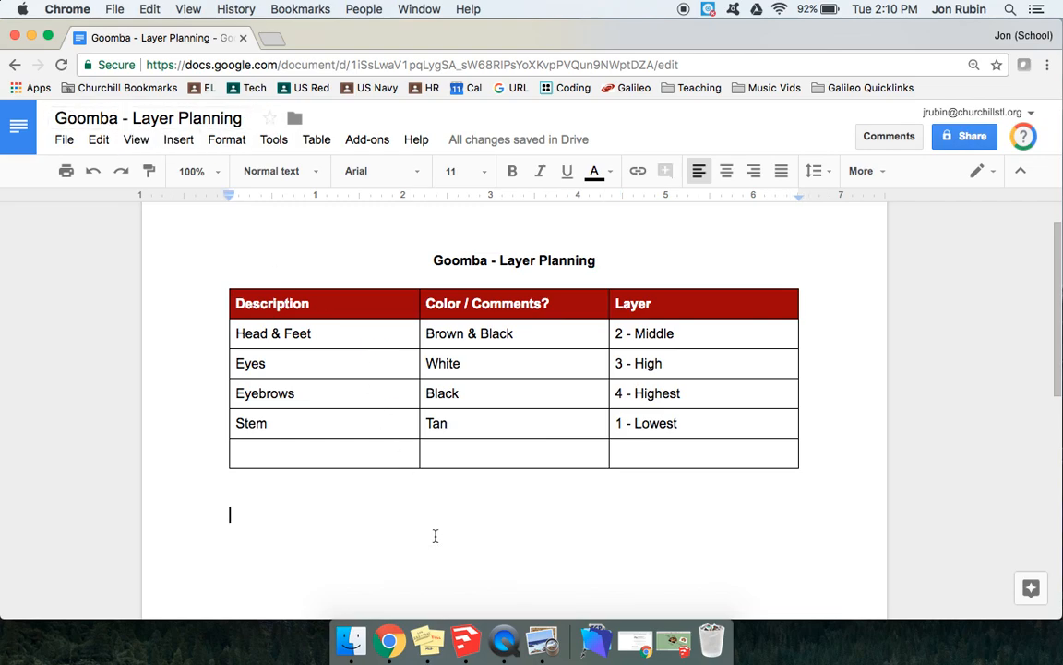
Step: Write the note 'With your image and Google Doc open, jump between the image and the table, building as you go along.'
left_click(594, 170)
type("1.)")
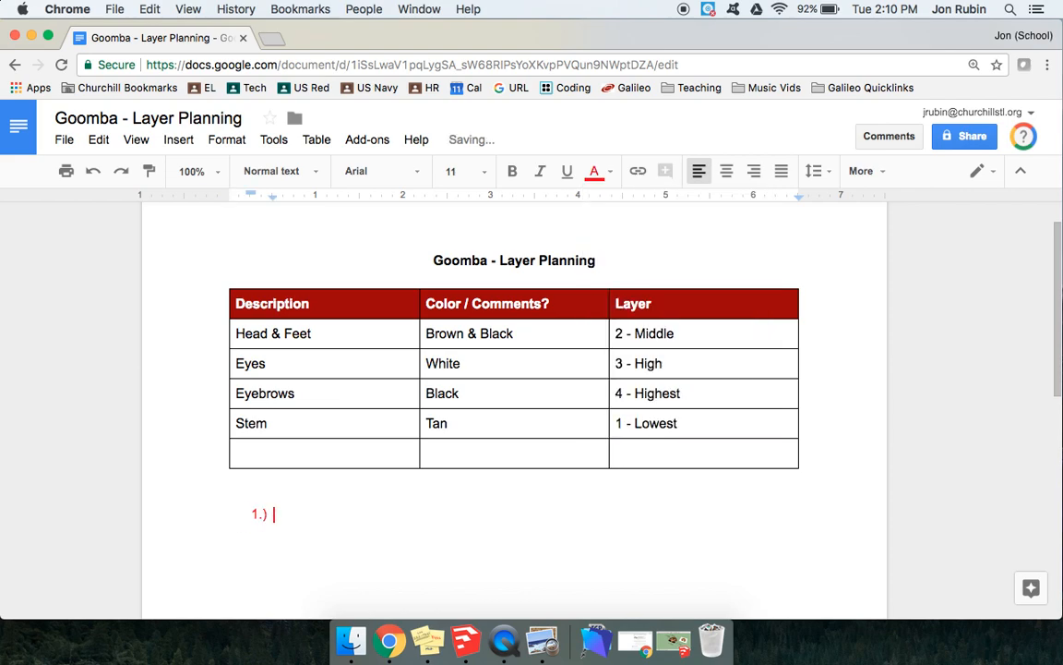
type("With your image and G")
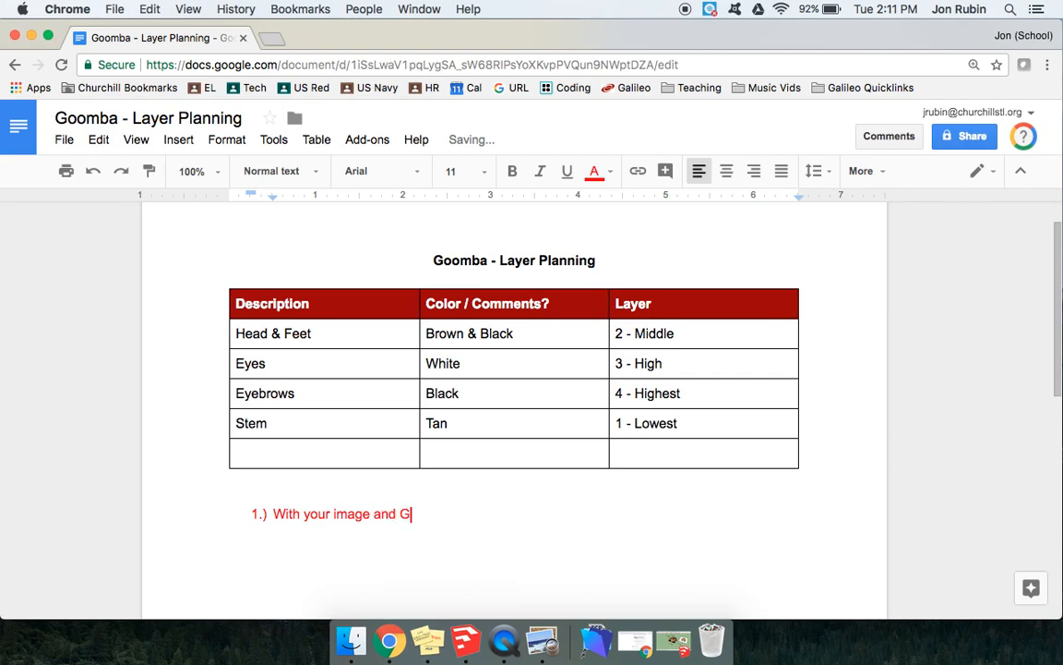
type("oogle Doc open")
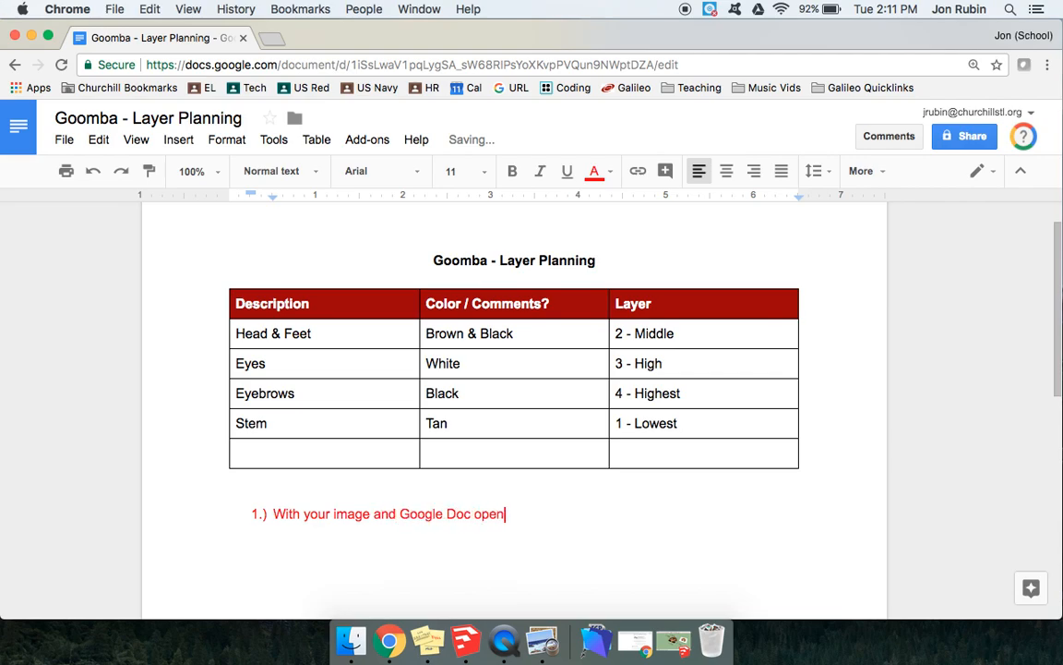
type(", jump between both i")
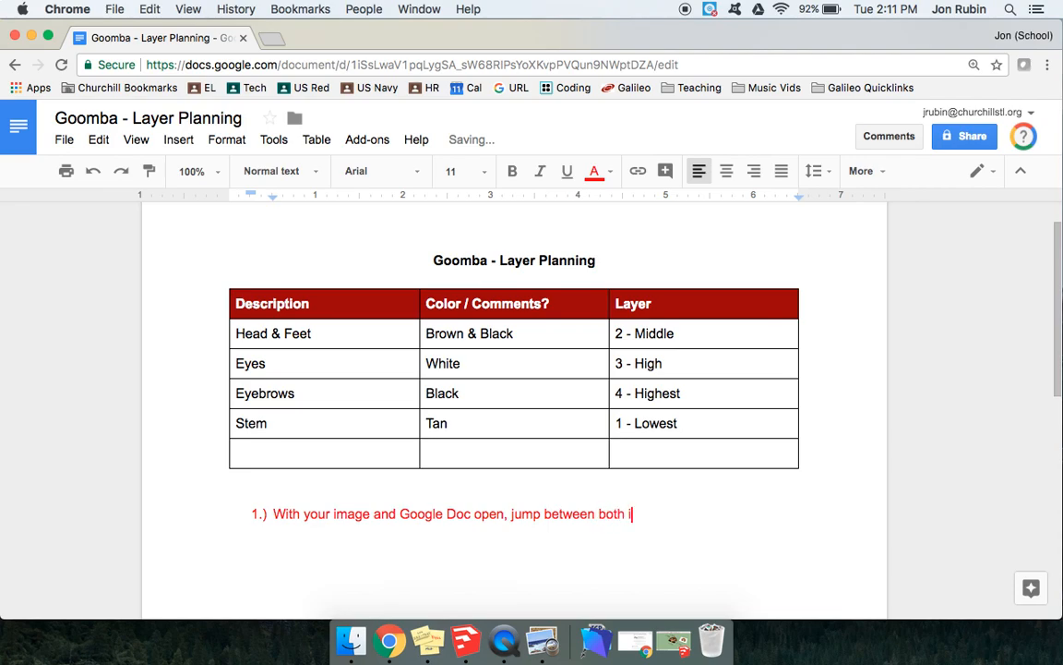
type("ma")
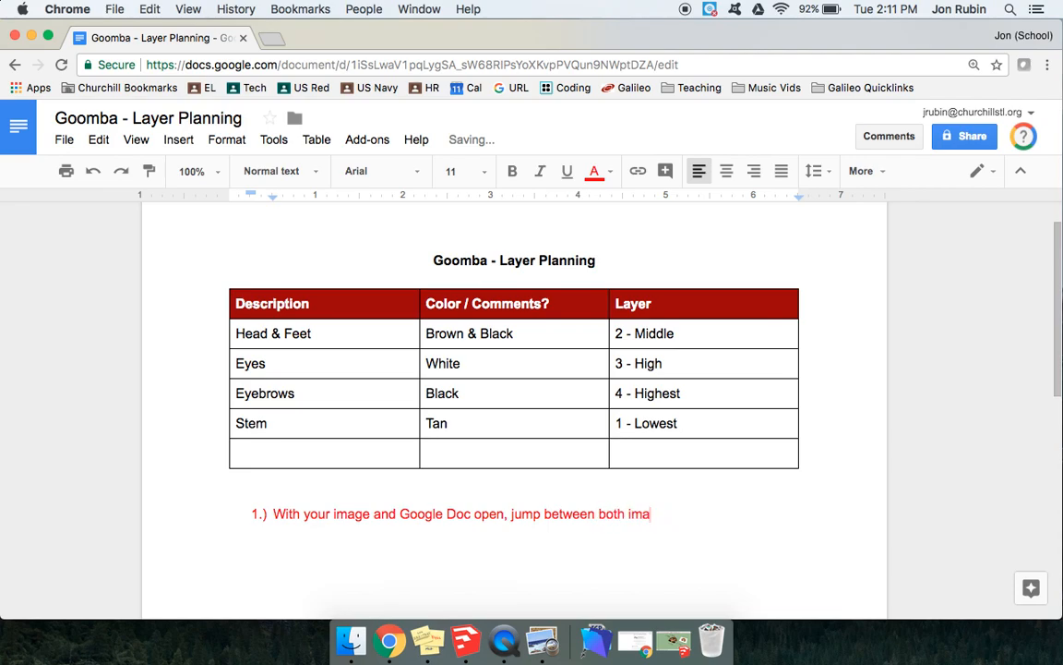
type("ge and the tab")
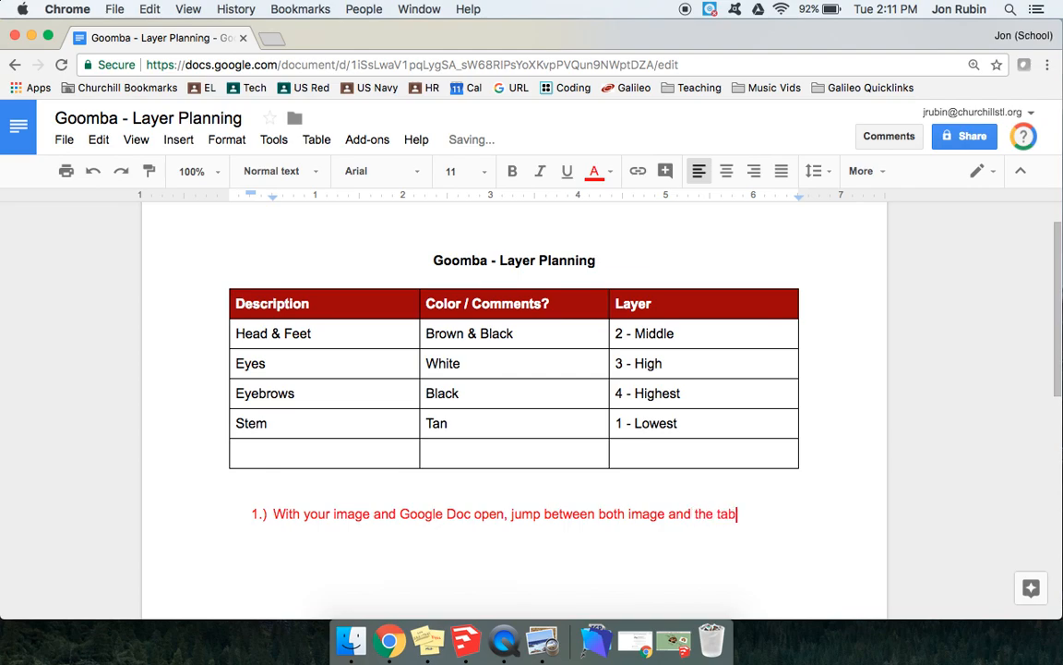
type("e, building as")
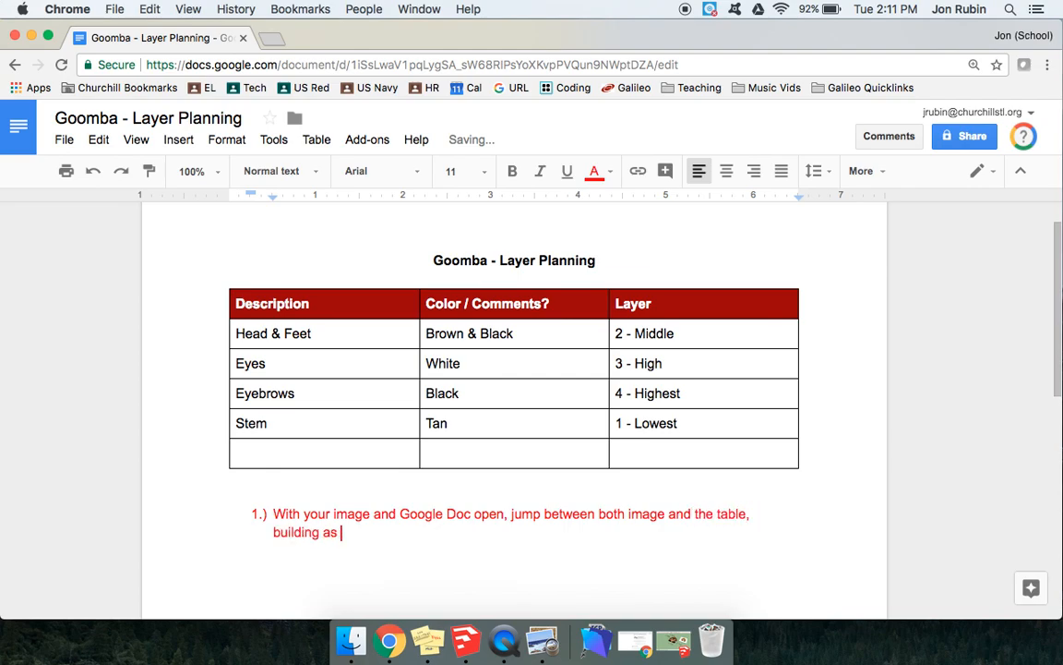
type("you go along.")
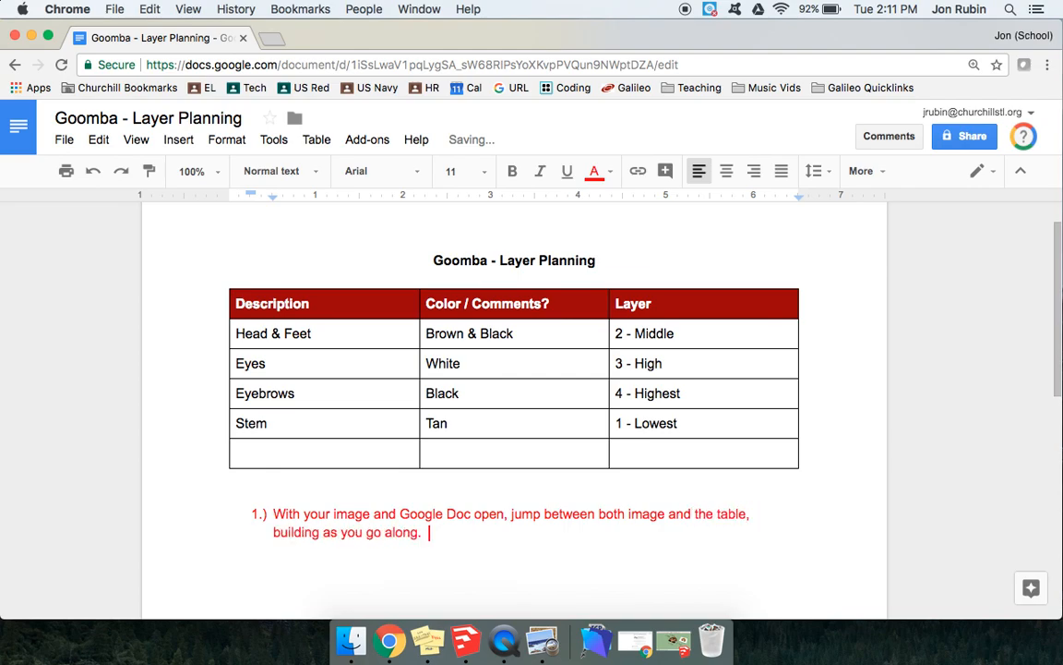
Step: Add the sentence 'Pre-plan to make sure you know how to move forward.'
type("Pre-plan")
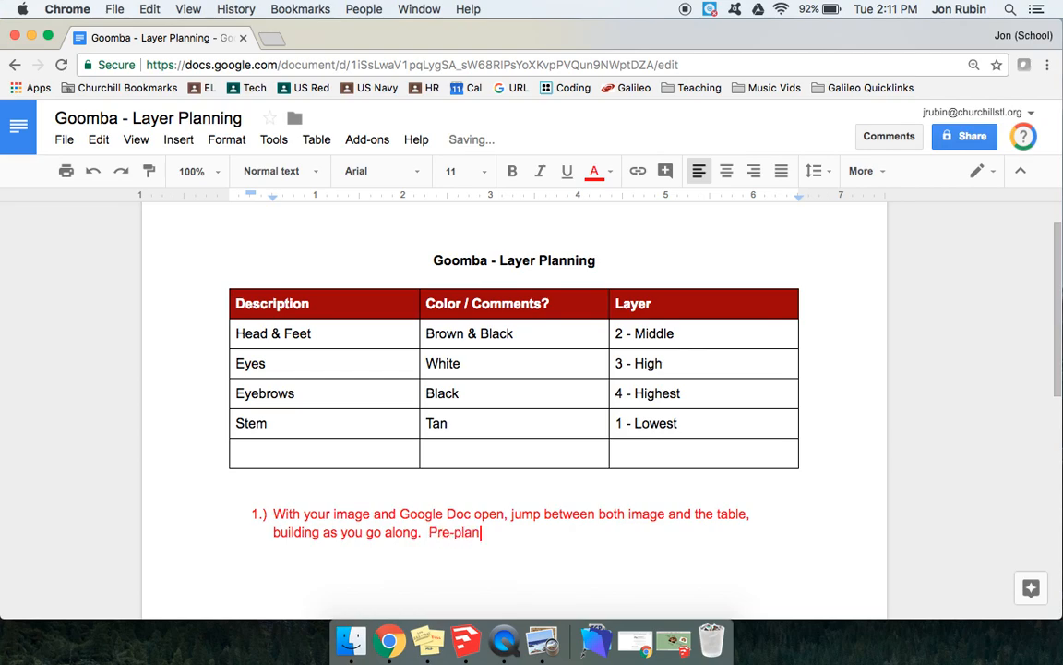
type("to make sure")
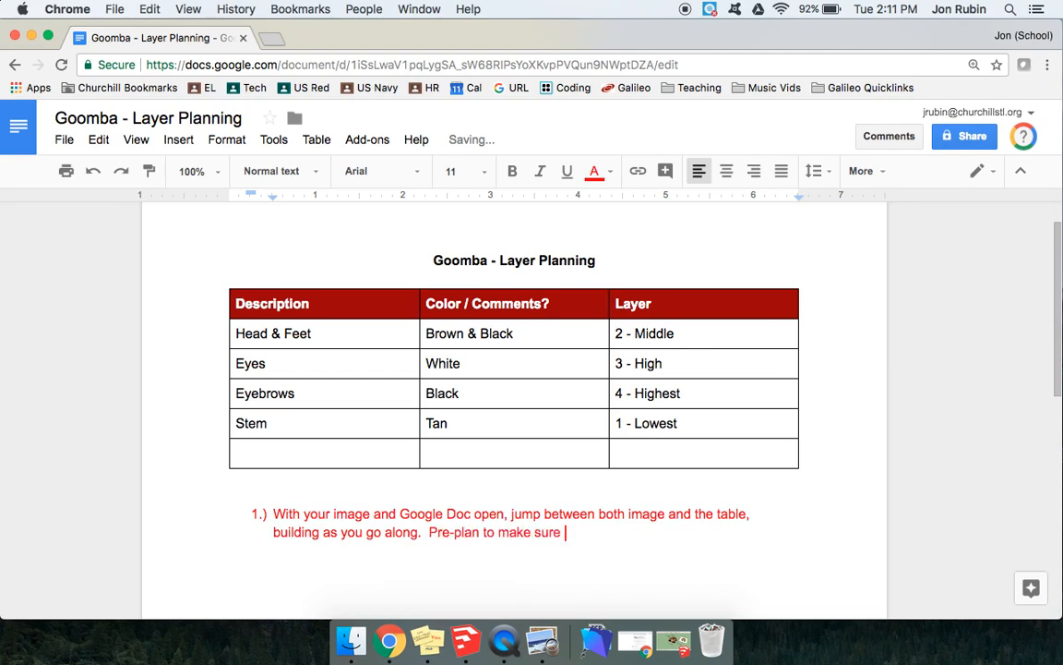
type("you know")
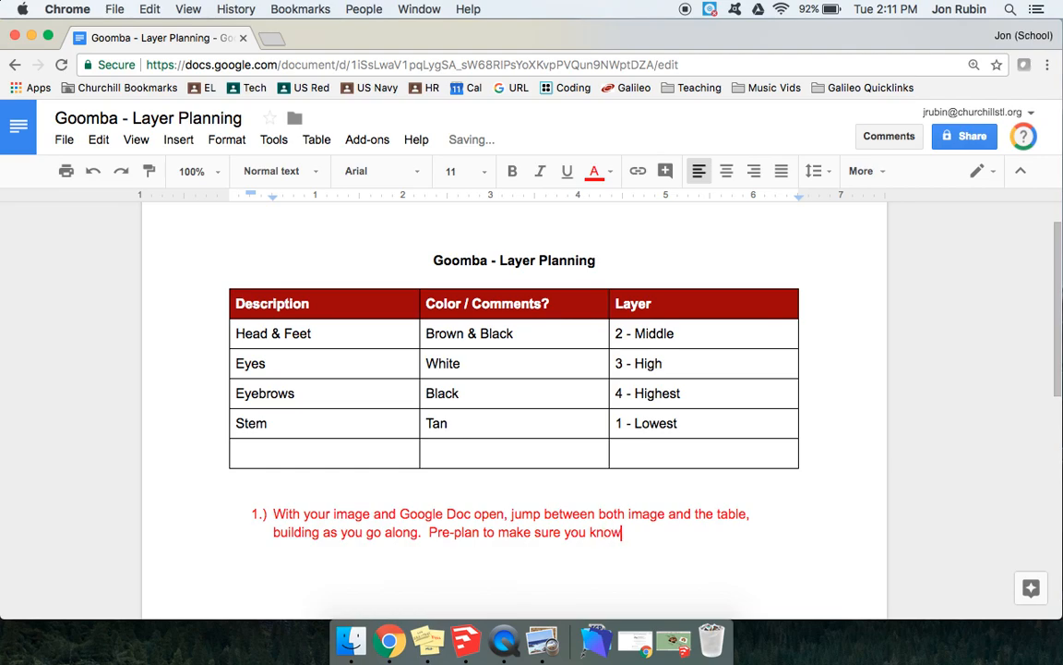
type("how to move forard.")
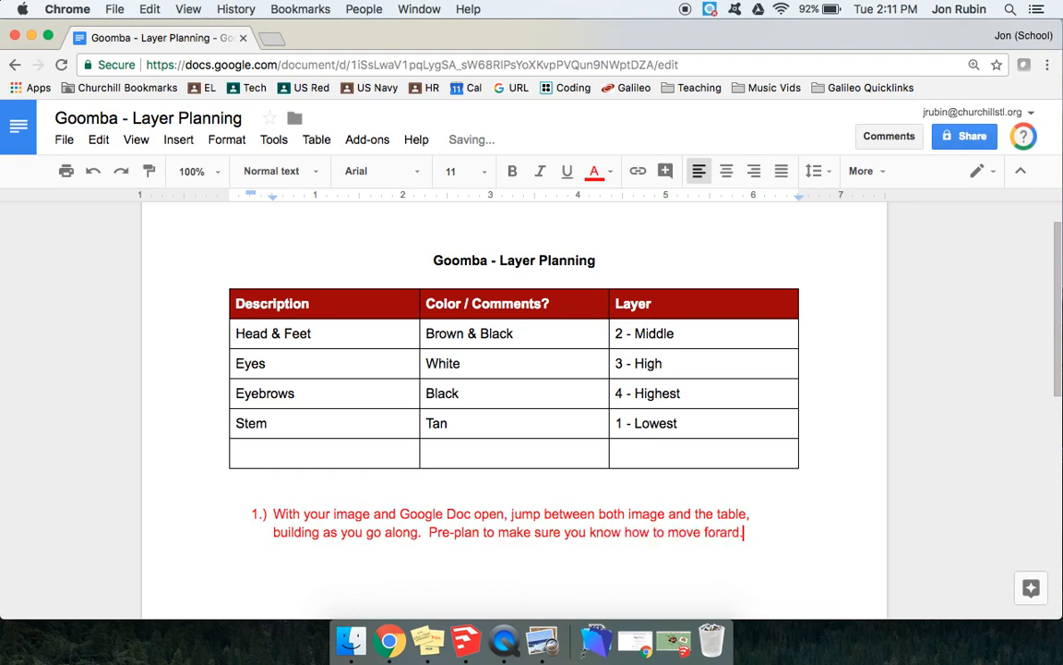